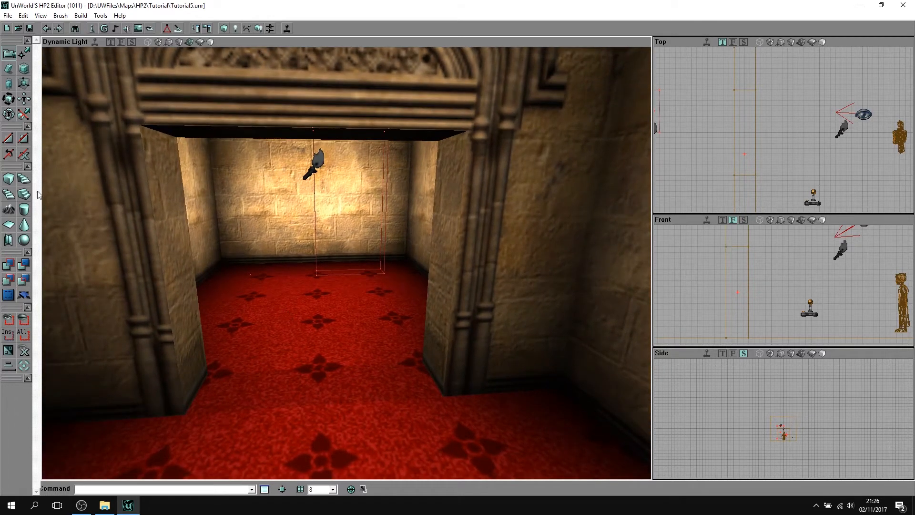
mouse_move(10, 180)
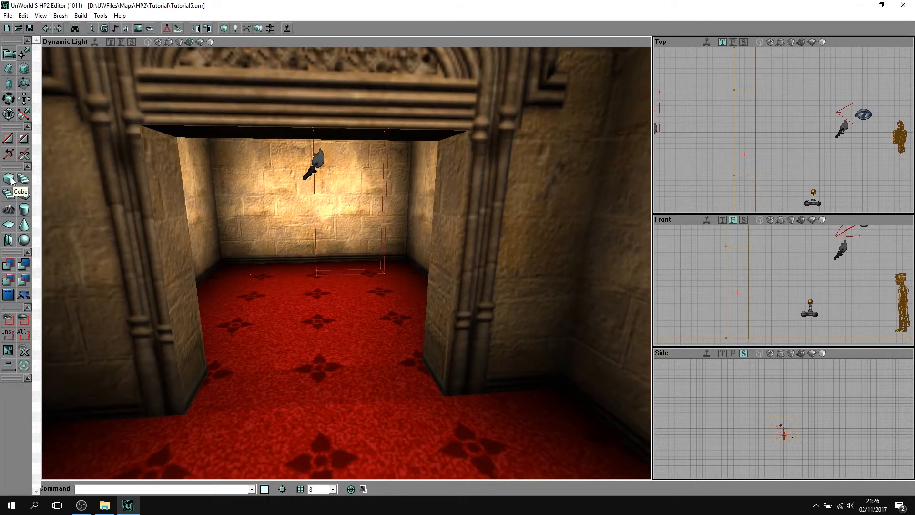
Step: Build a cube brush 128 high, 64 wide and 16 thick for the archway doorway
left_click(9, 182)
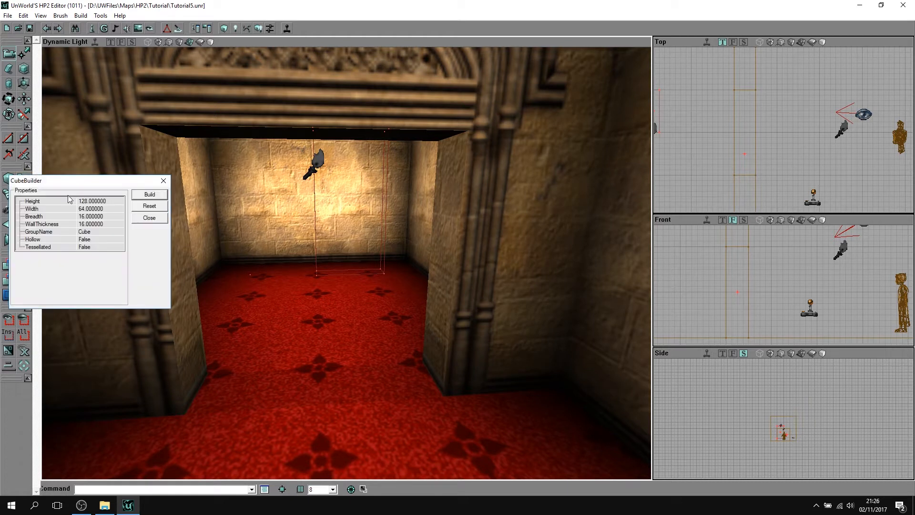
left_click(92, 201)
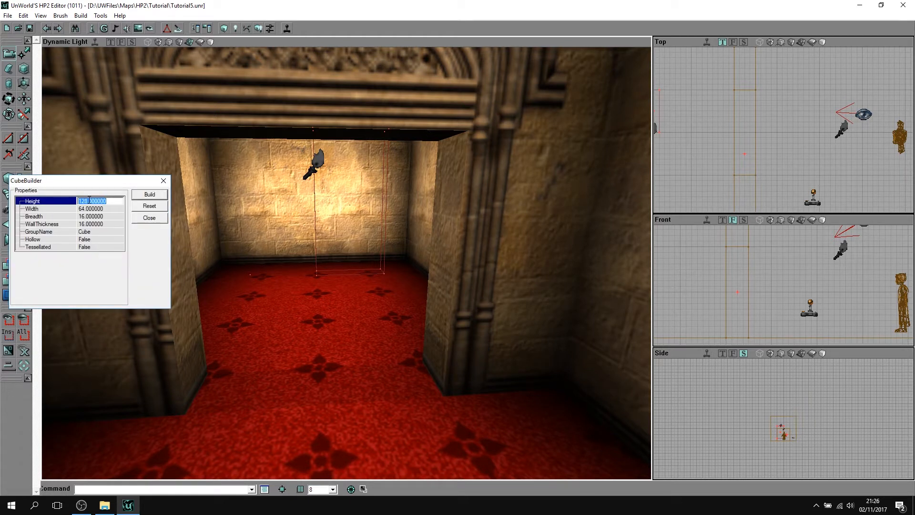
left_click(32, 208)
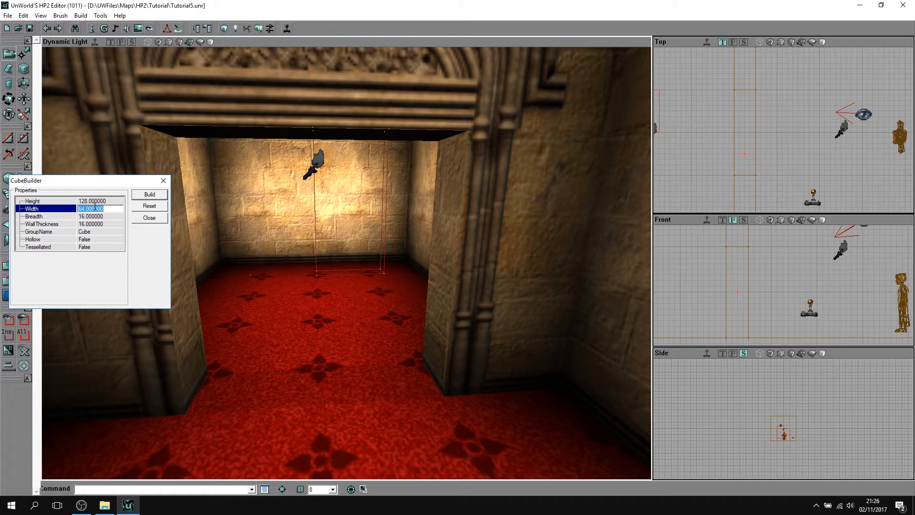
left_click(33, 216)
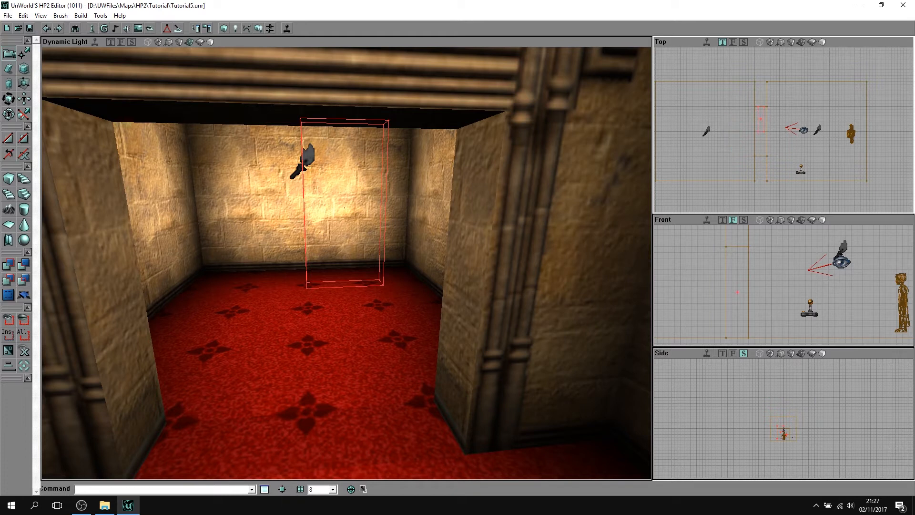
mouse_move(754, 147)
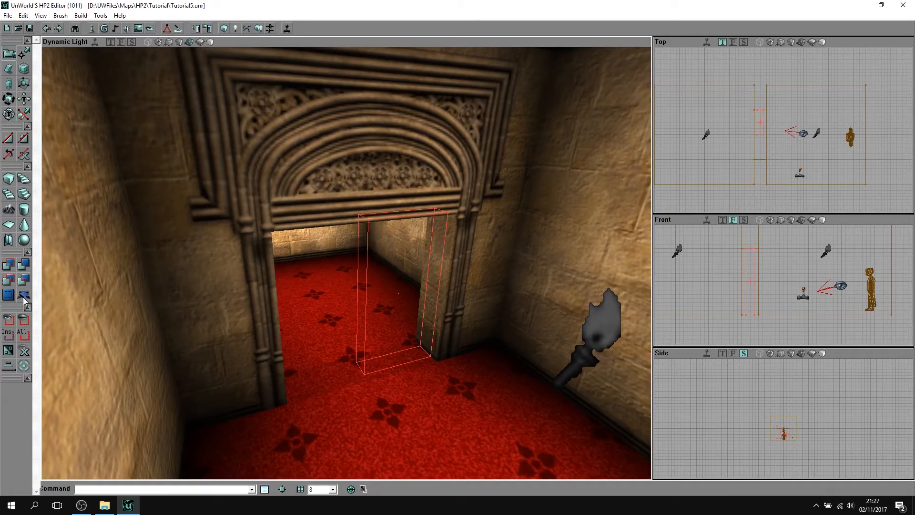
mouse_move(24, 294)
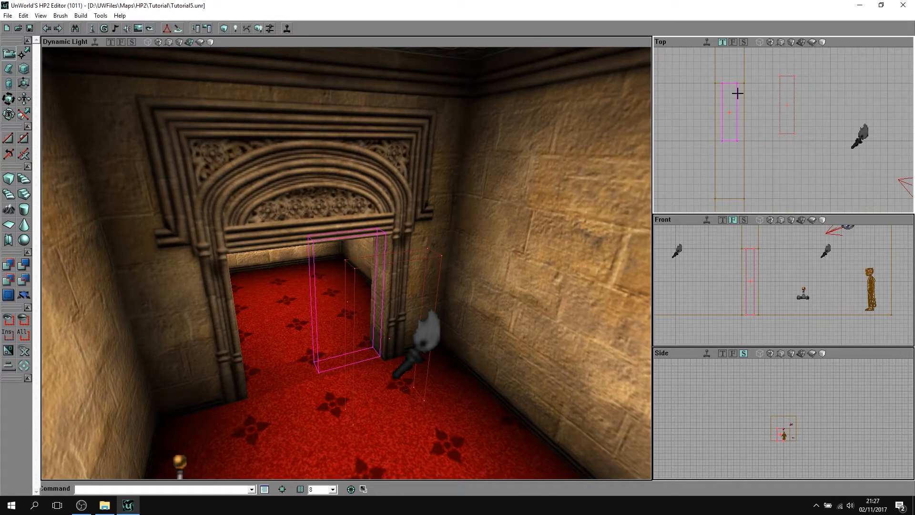
Step: Create the door mover from the brush and select its door face in the viewport
right_click(736, 94)
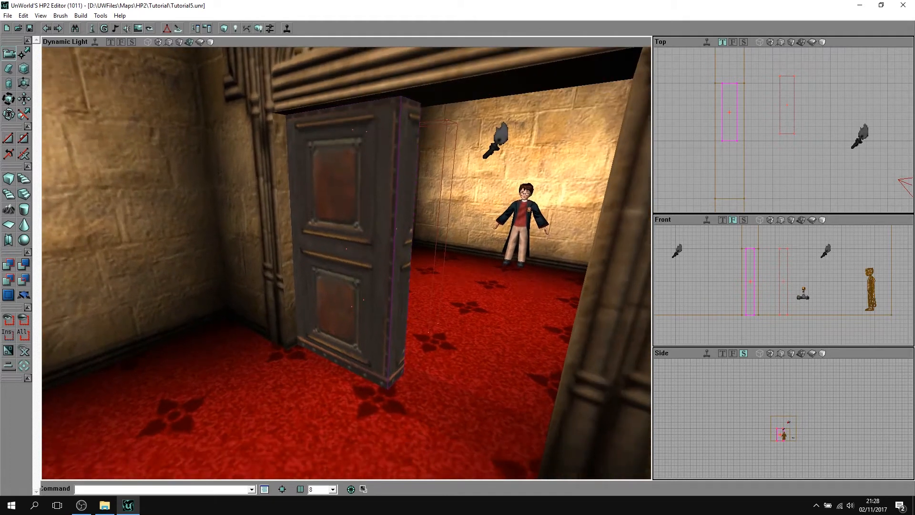
left_click(344, 210)
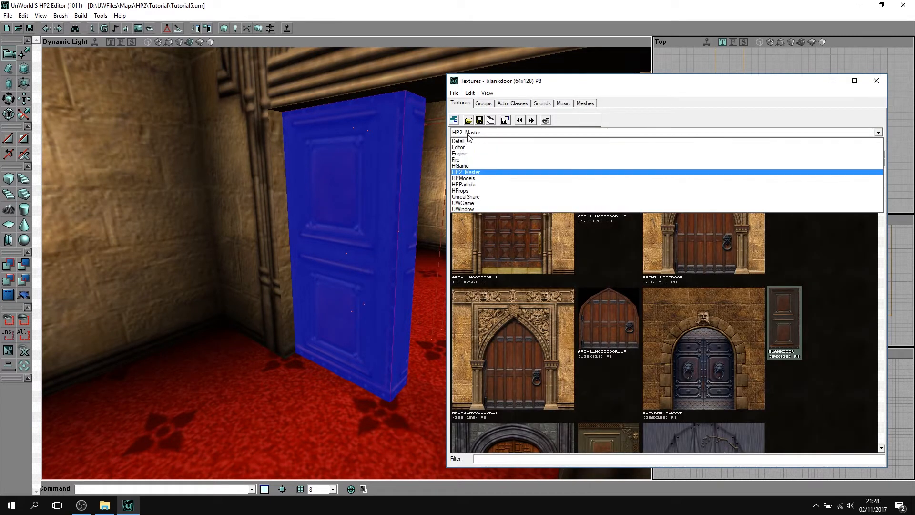
Step: Load HP2_Master.utx, browse its doors group, then minimize the texture browser
left_click(466, 172)
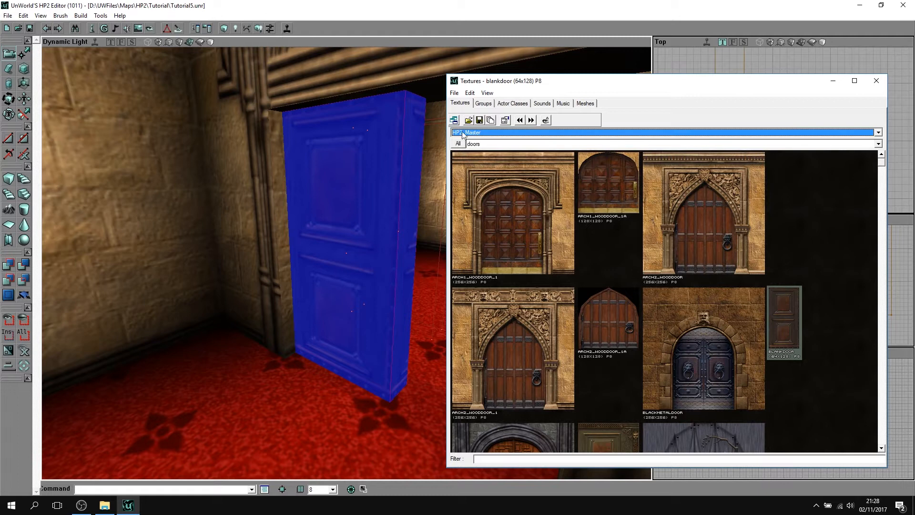
left_click(468, 120)
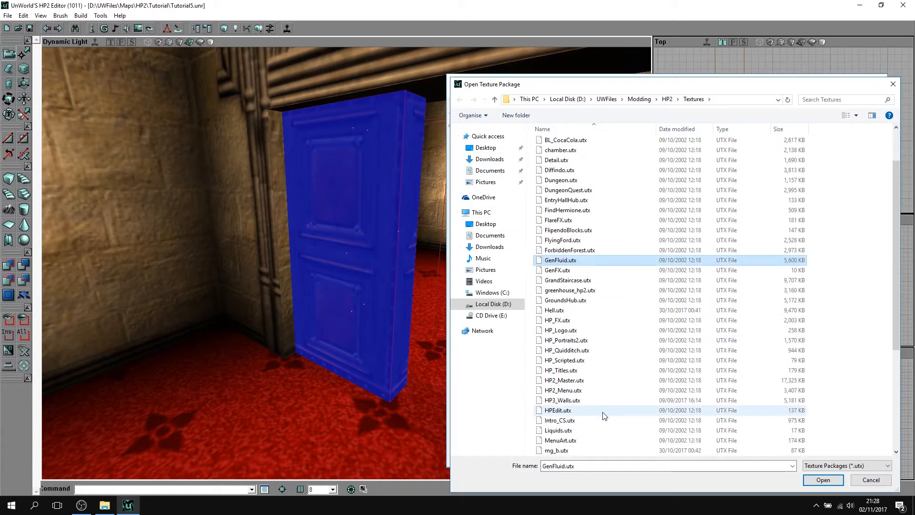
left_click(564, 380)
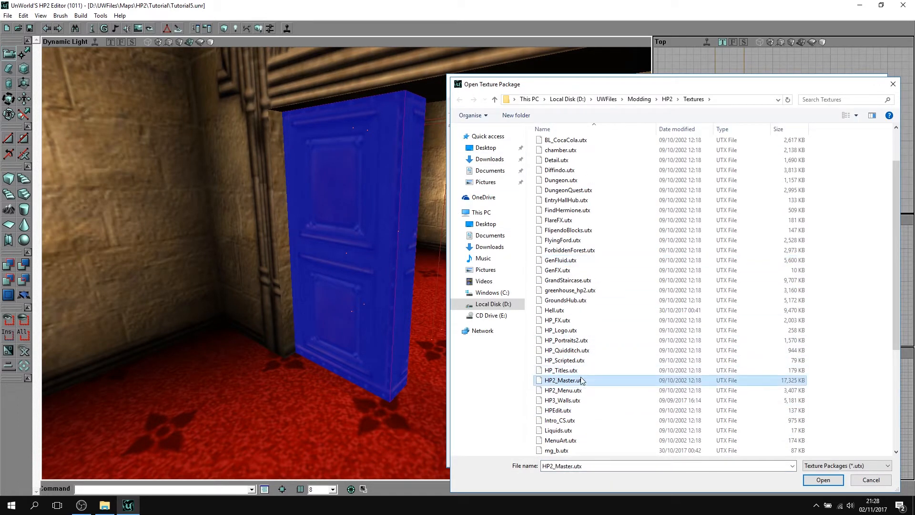
left_click(822, 479)
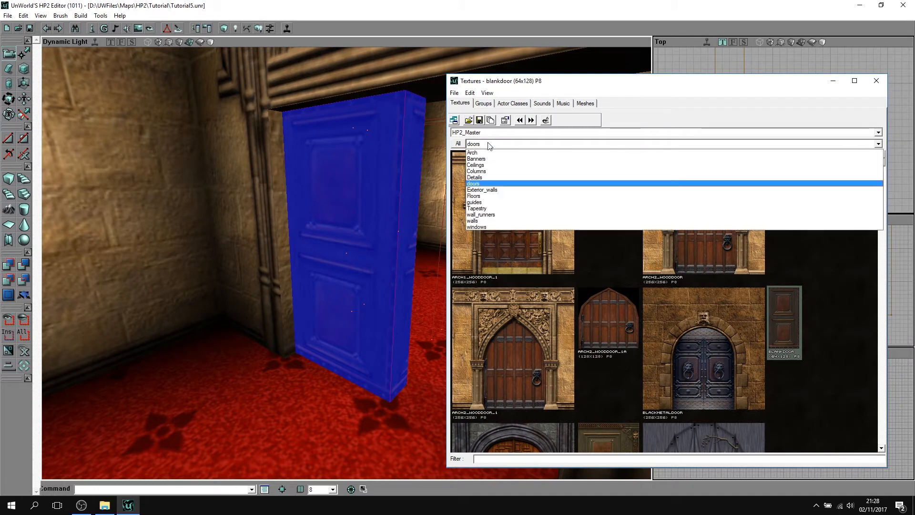
left_click(473, 183)
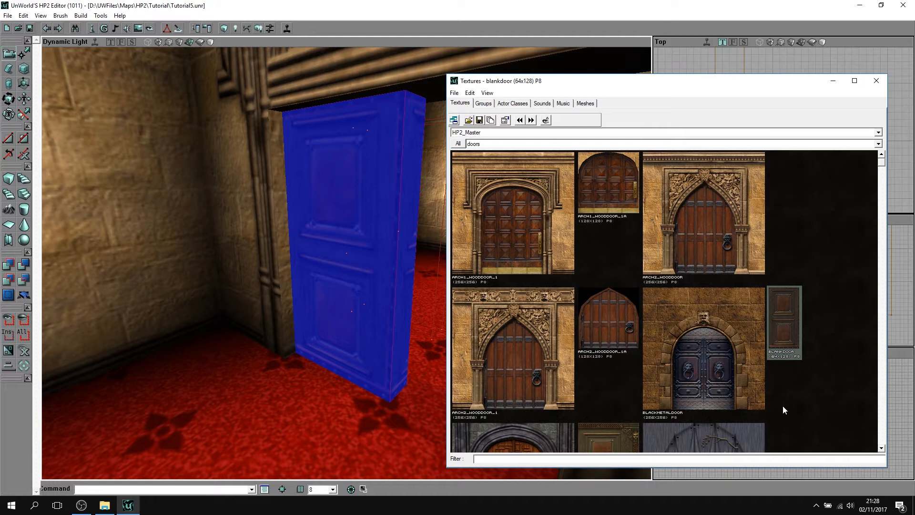
mouse_move(790, 367)
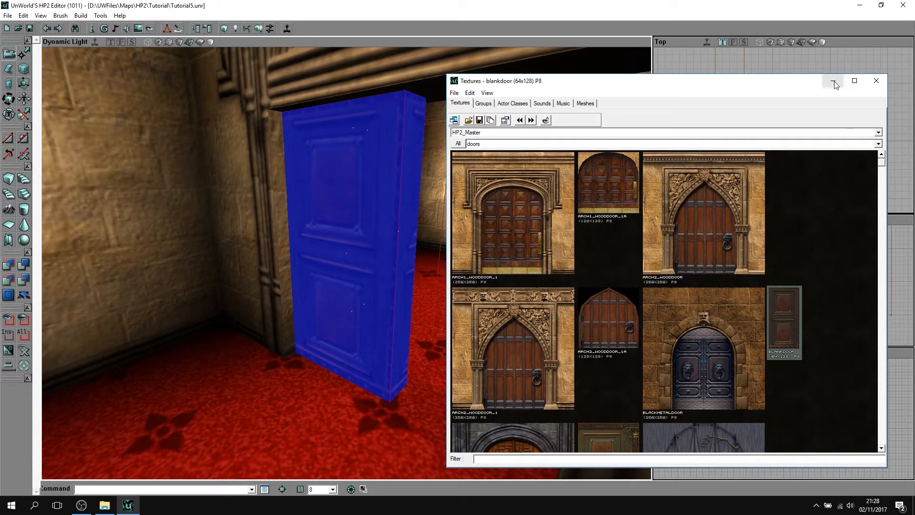
left_click(876, 81)
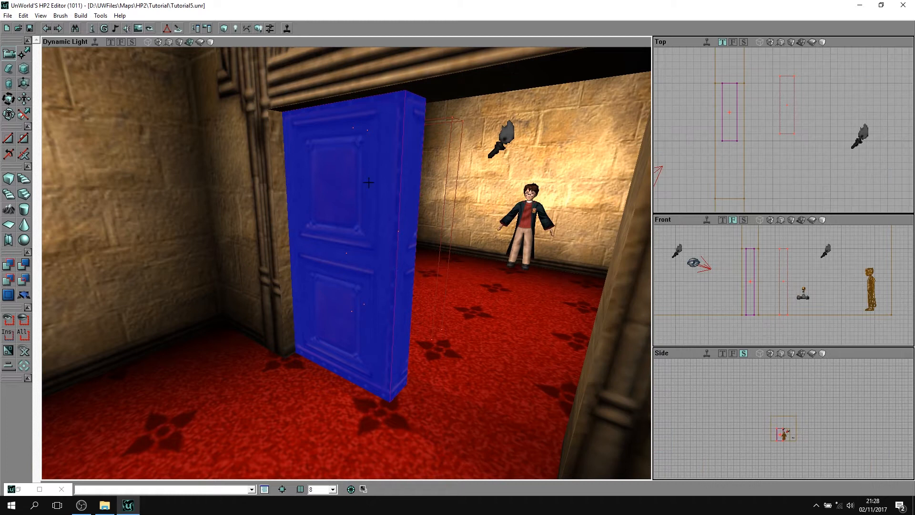
Step: Apply the blankdoor texture to the selected door surfaces
right_click(368, 183)
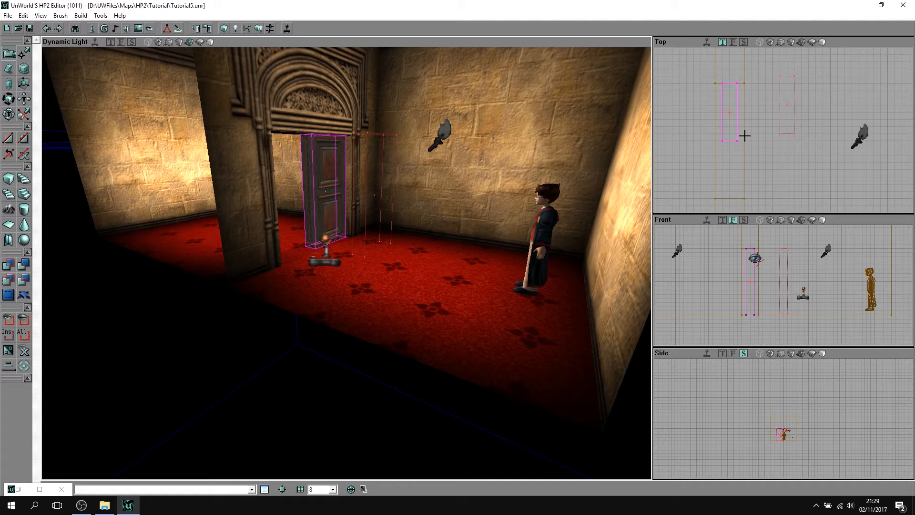
Step: Record the door's swung-open Key 1 position, then return the mover to Key 0 base
right_click(729, 104)
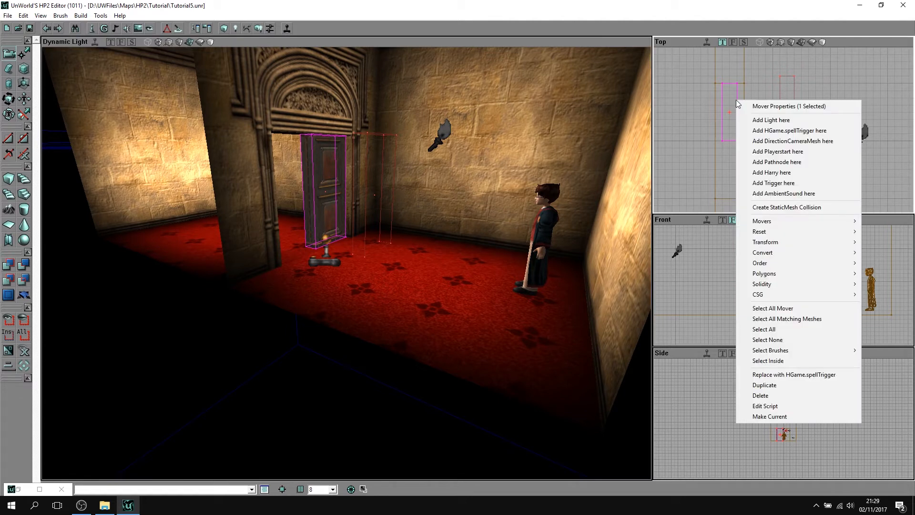
mouse_move(762, 220)
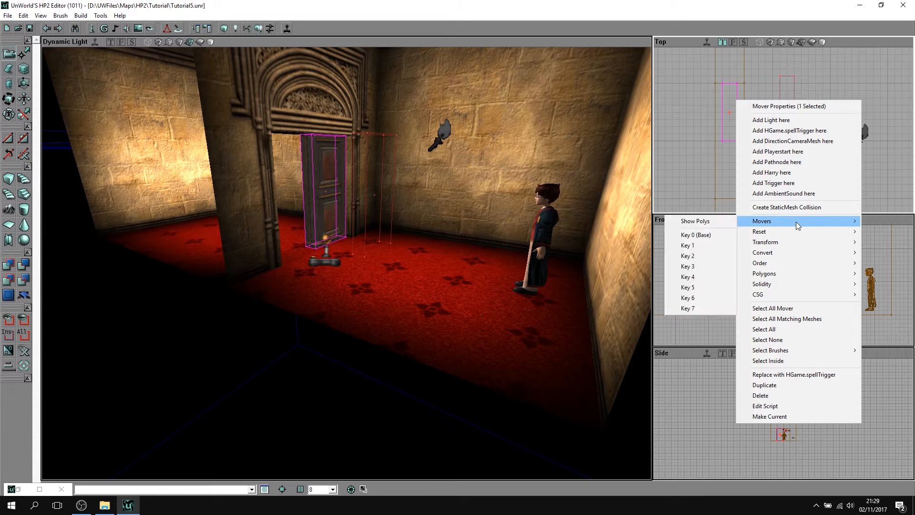
mouse_move(700, 266)
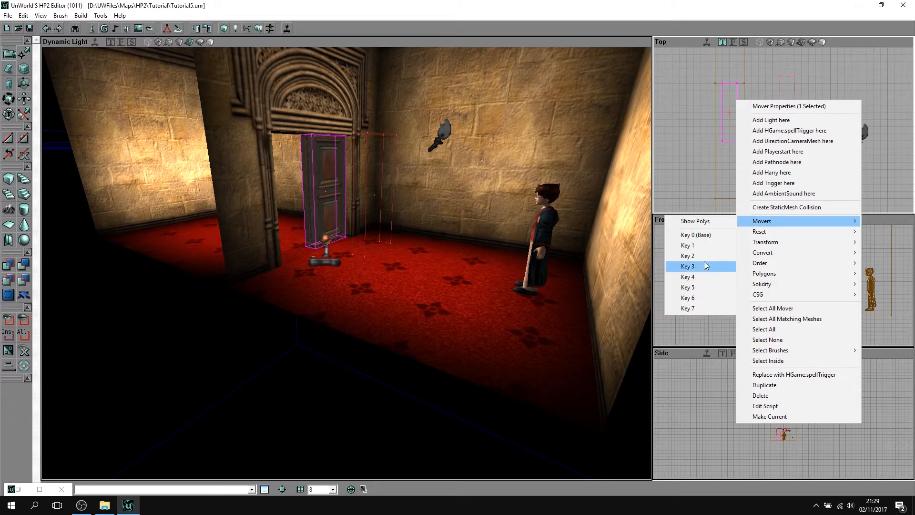
mouse_move(703, 245)
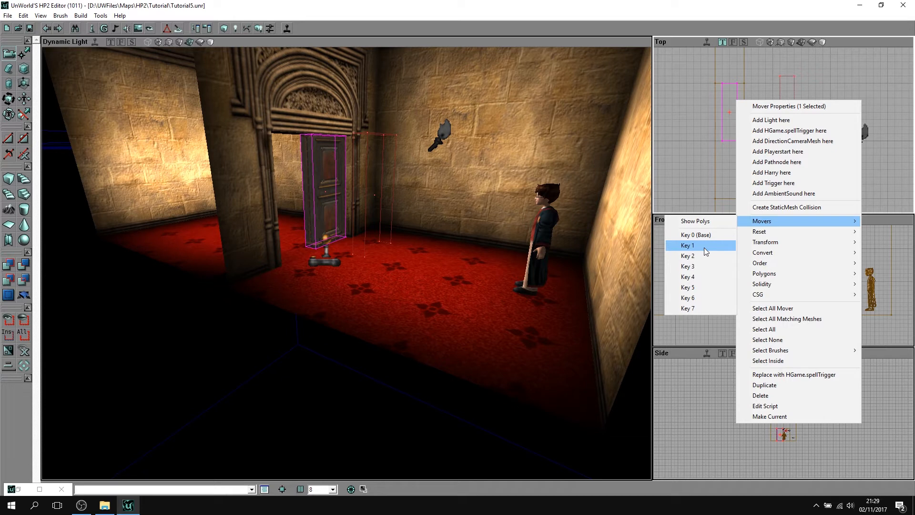
left_click(687, 244)
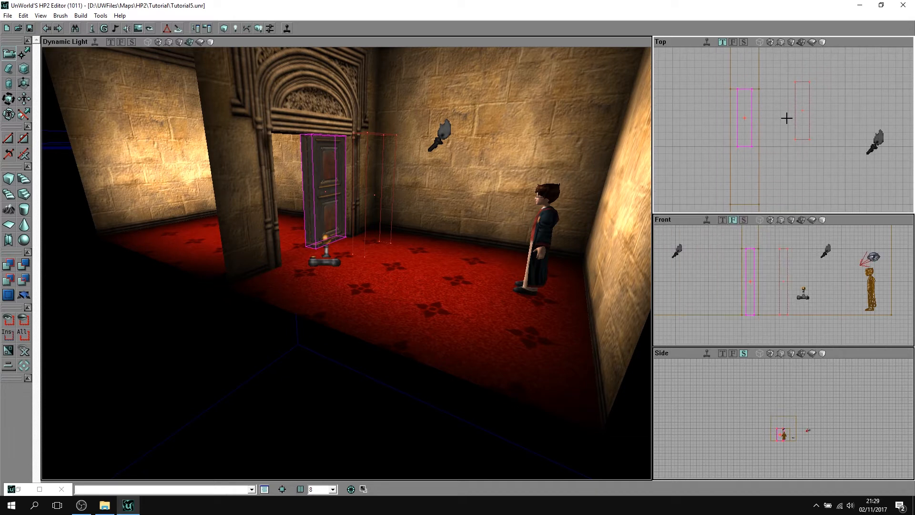
mouse_move(792, 135)
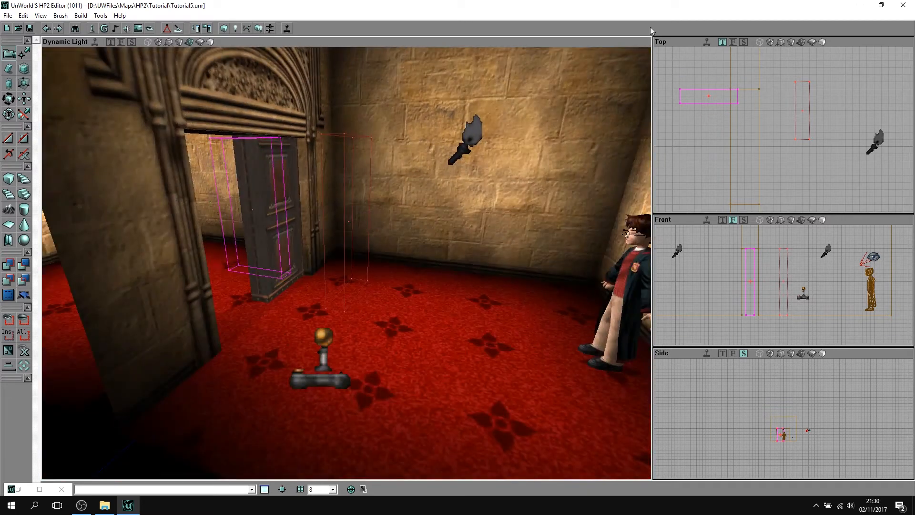
right_click(699, 107)
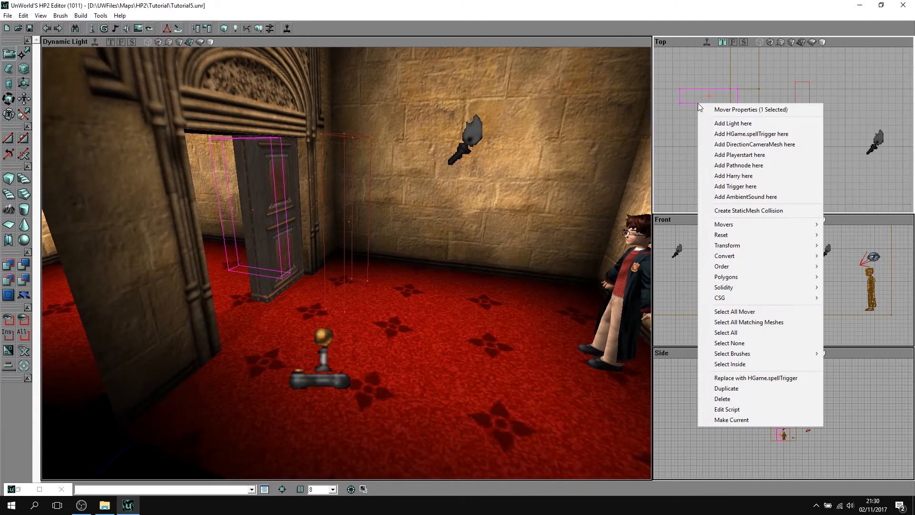
mouse_move(723, 225)
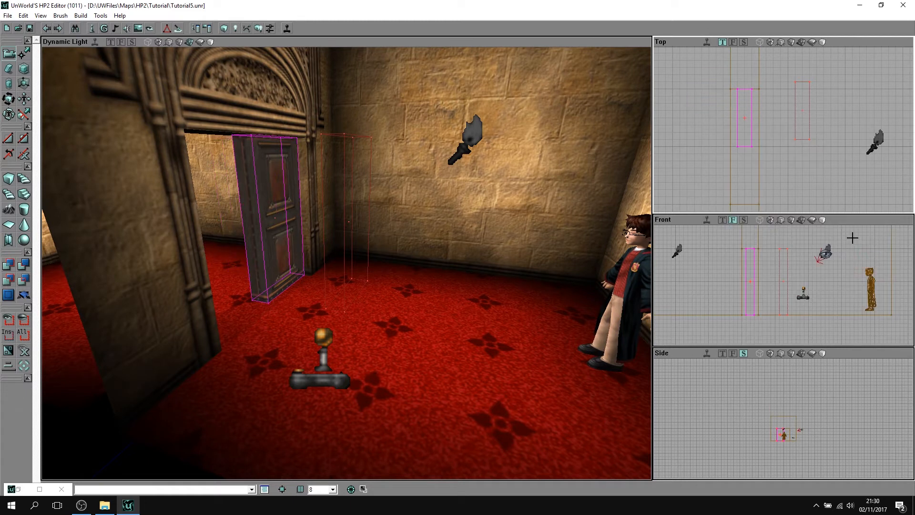
mouse_move(832, 206)
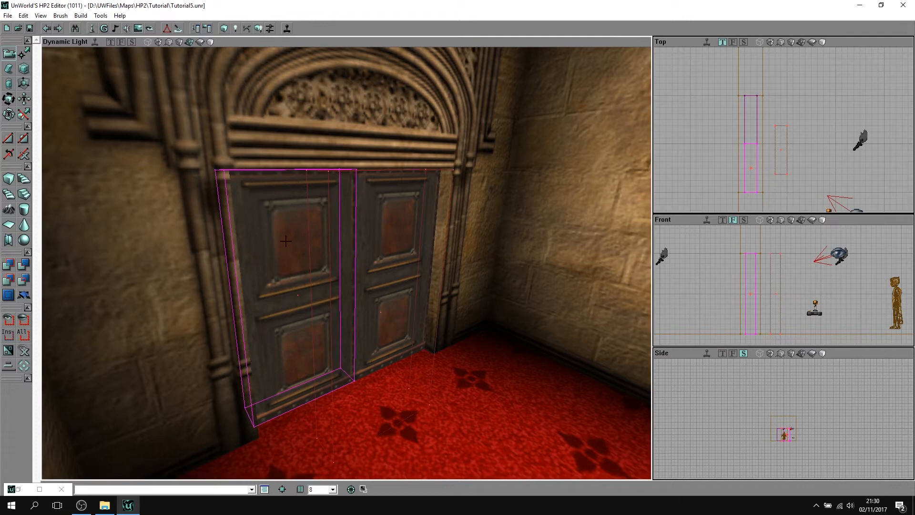
Step: Apply the blankdoor texture to the two selected door leaf surfaces
right_click(286, 245)
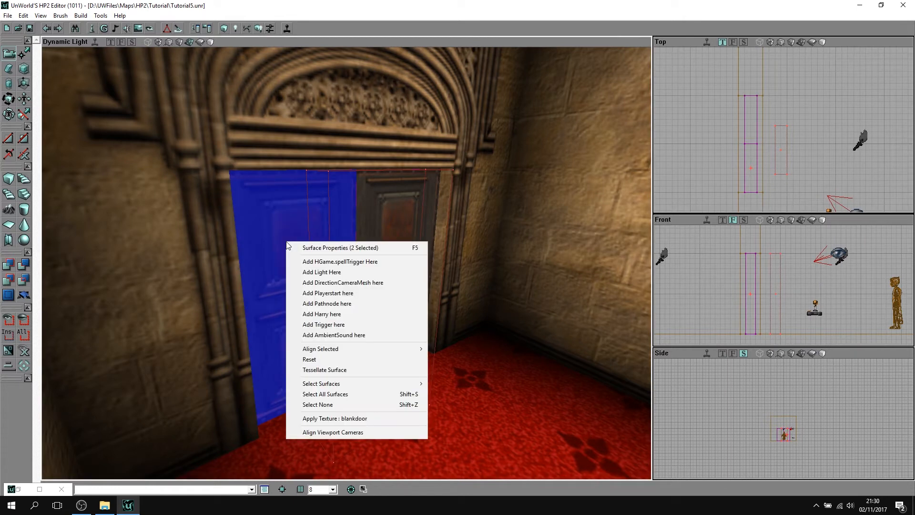
mouse_move(356, 335)
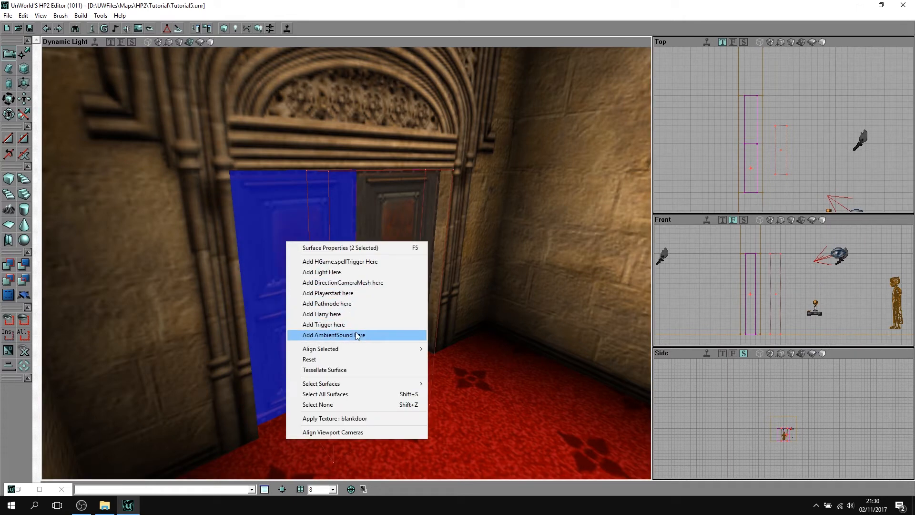
mouse_move(359, 349)
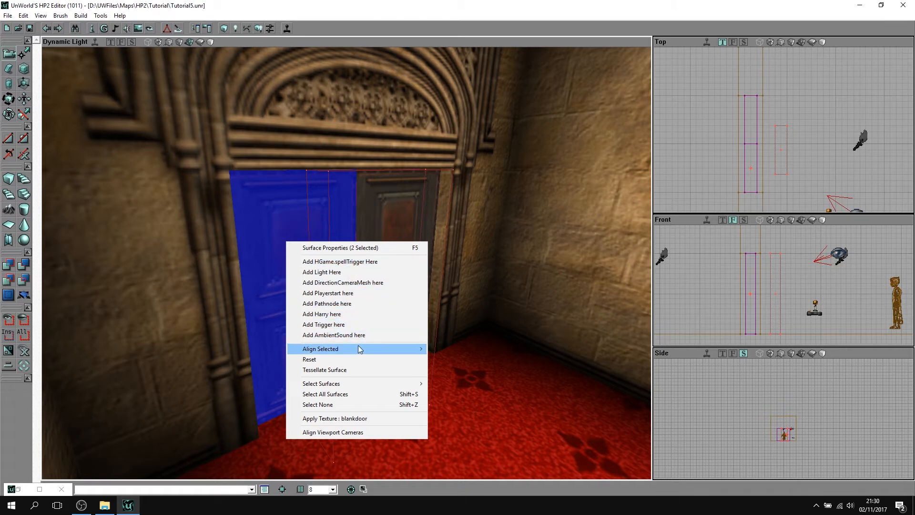
mouse_move(349, 418)
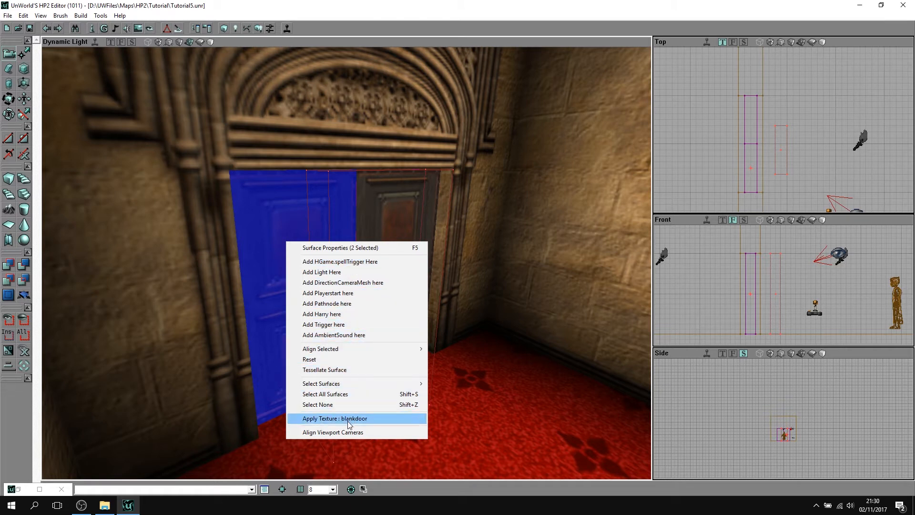
left_click(335, 418)
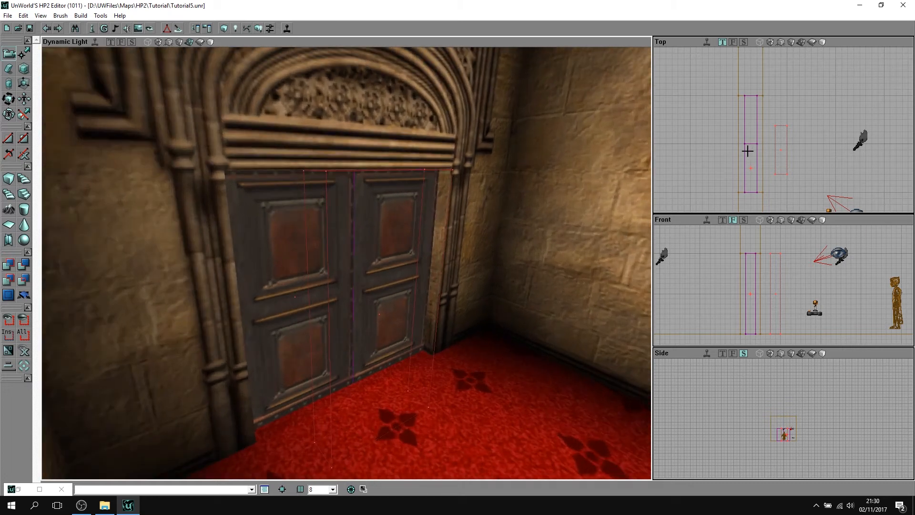
Step: Enable Movers > Show Polys on the door mover in the Top view
right_click(748, 151)
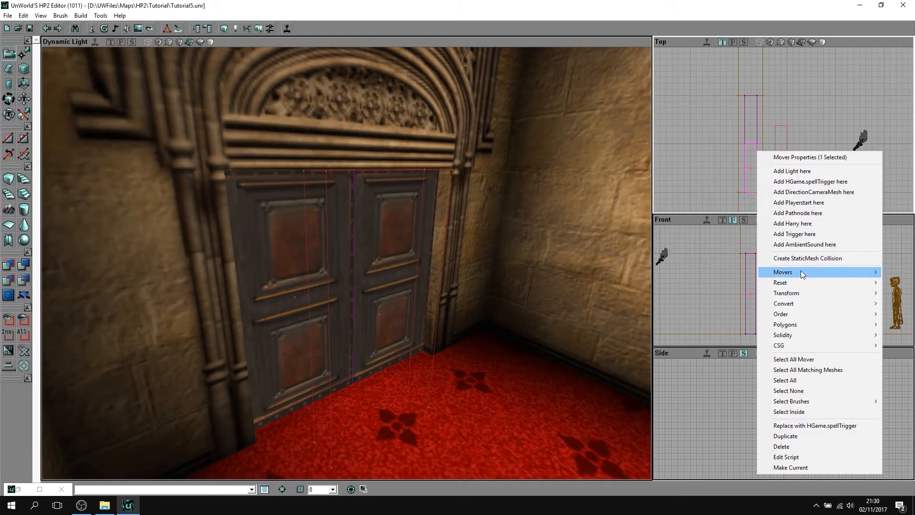
mouse_move(783, 272)
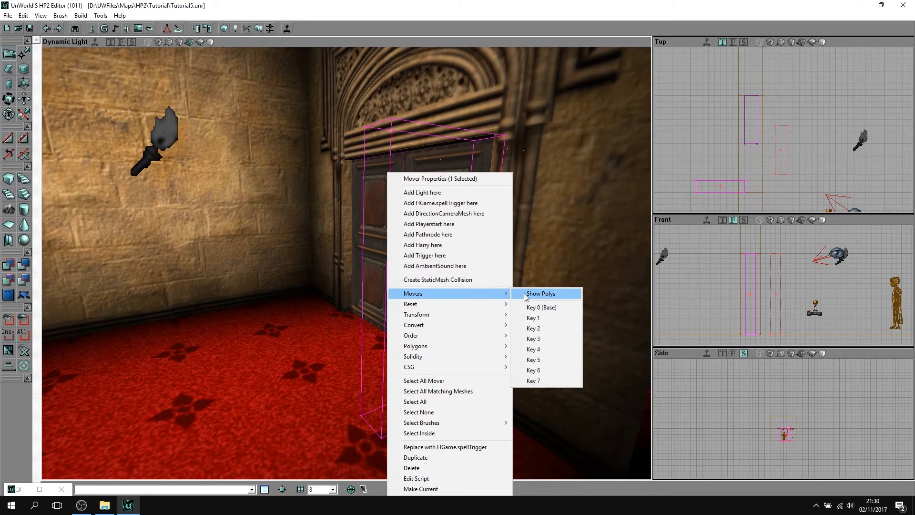
left_click(540, 293)
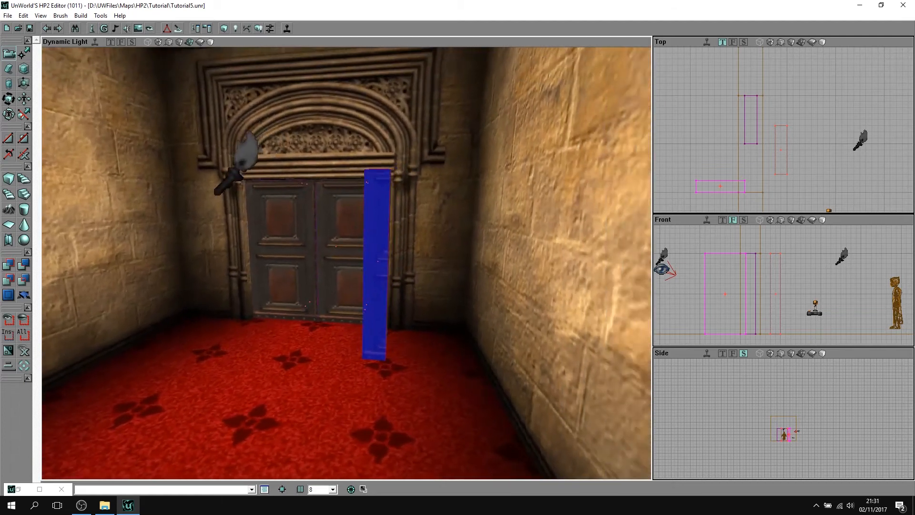
Step: Adjust the opened slab's texture alignment in Surface Properties
right_click(388, 186)
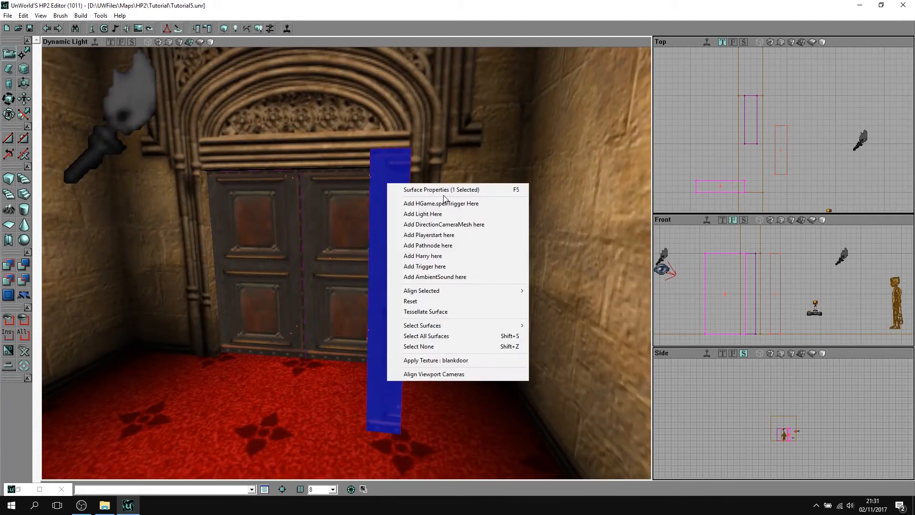
left_click(440, 189)
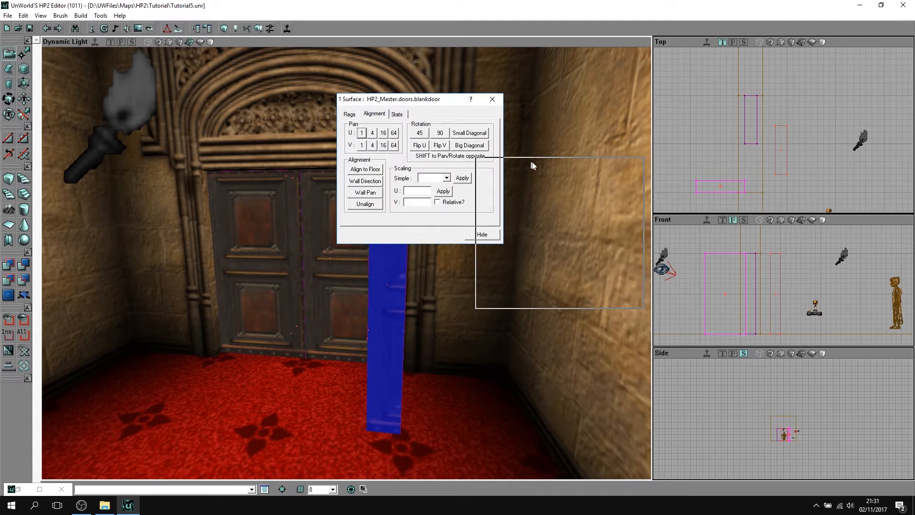
left_click_drag(414, 99, 559, 163)
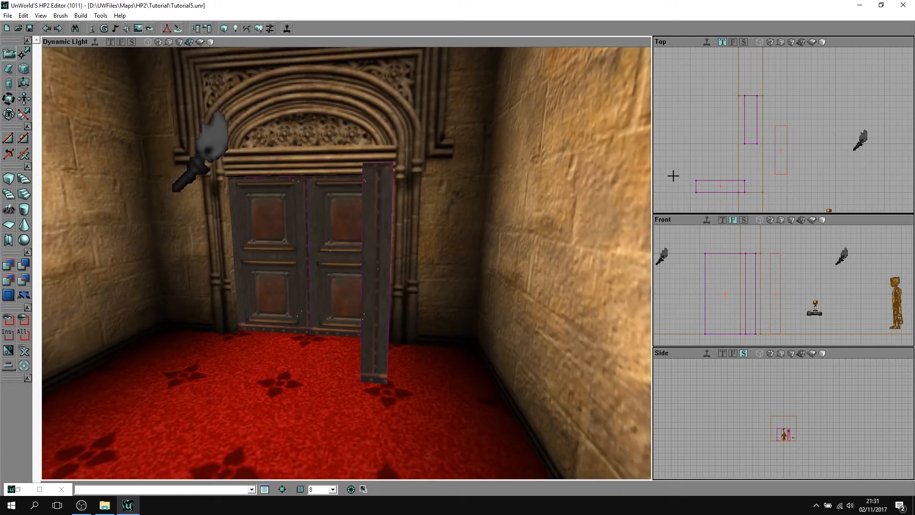
Step: Return the mover to Key 0 (Base), then toggle Wireframe and back to Dynamic Light
right_click(720, 185)
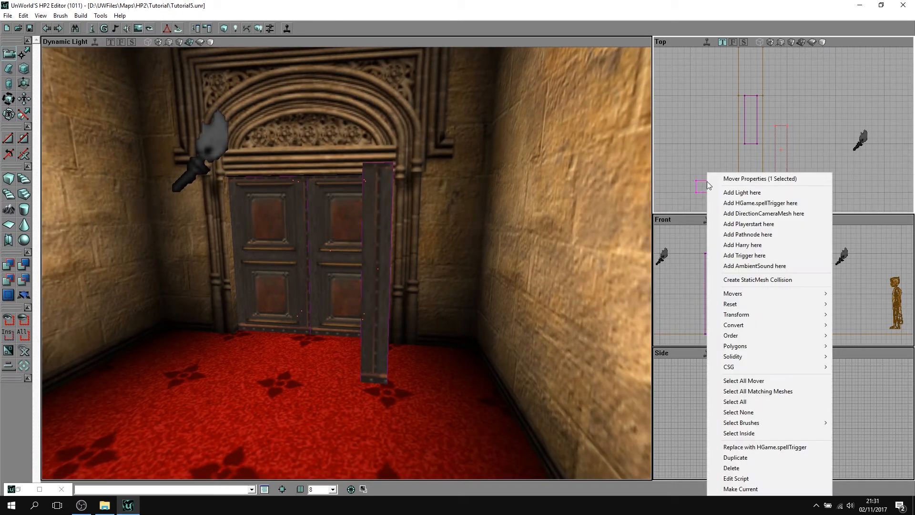
mouse_move(734, 293)
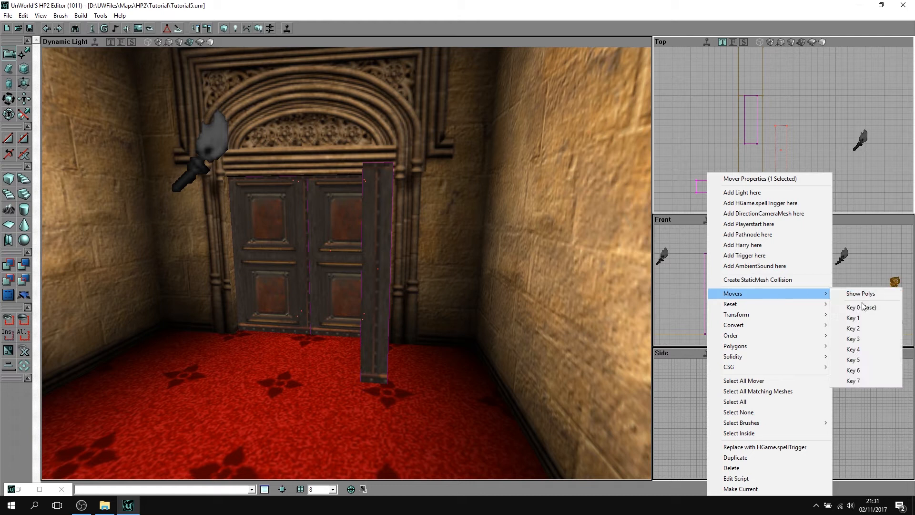
left_click(861, 307)
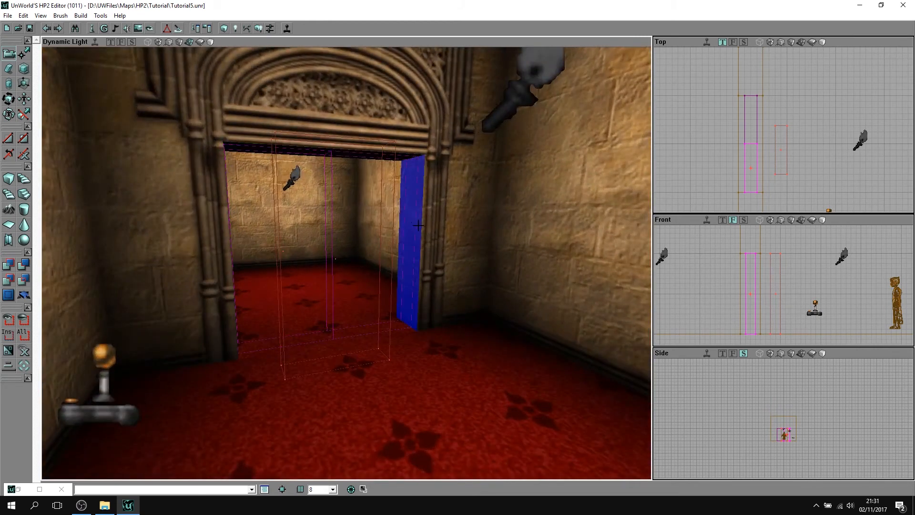
left_click(414, 218)
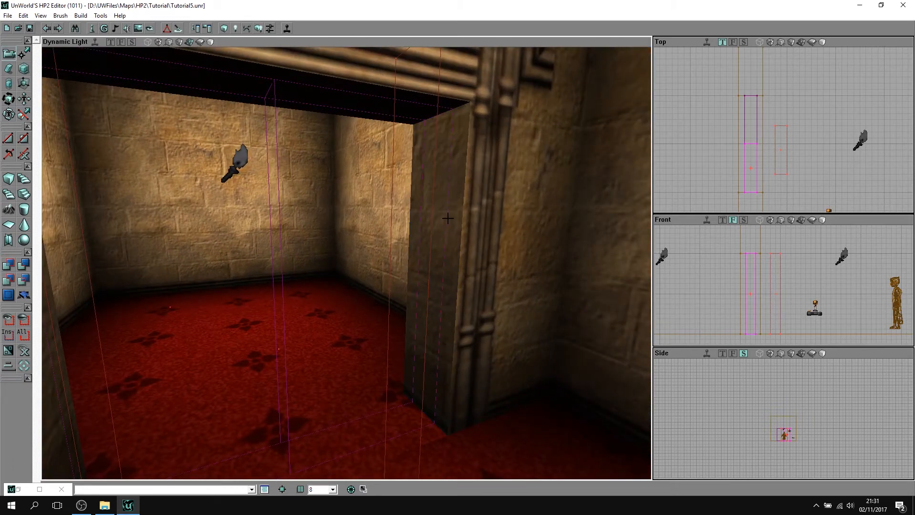
left_click(434, 219)
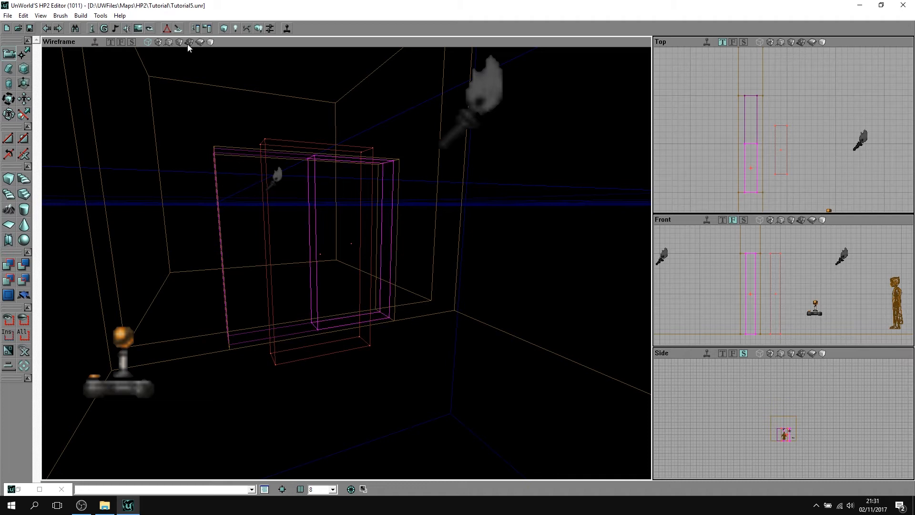
left_click(200, 42)
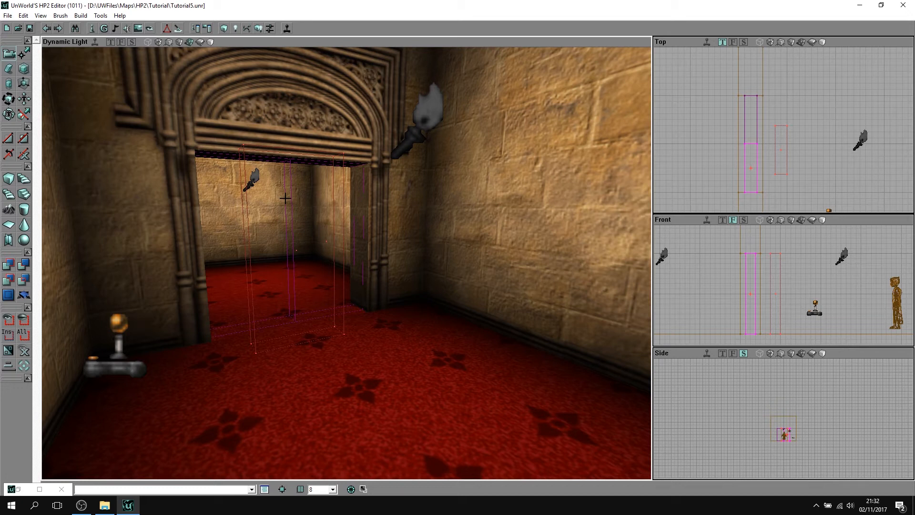
mouse_move(716, 173)
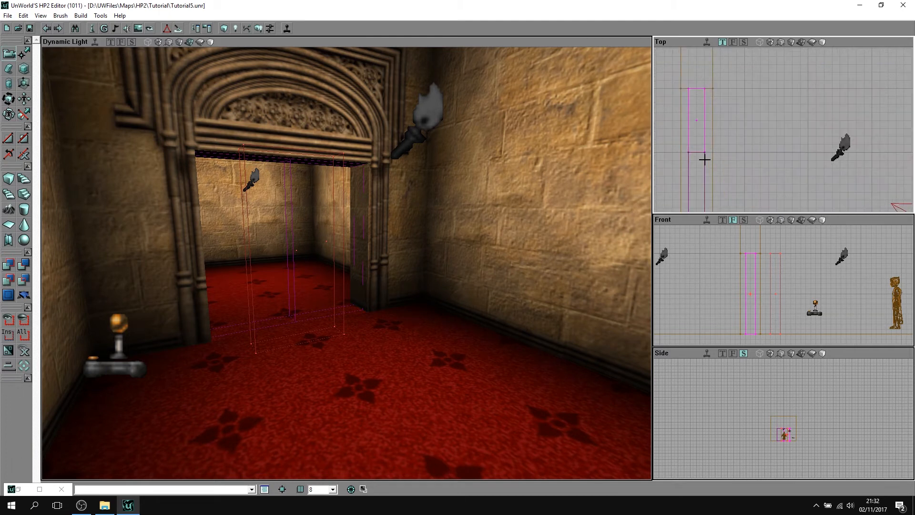
Step: Set the selected door movers' Events Tag to Doors1 in Properties
right_click(705, 161)
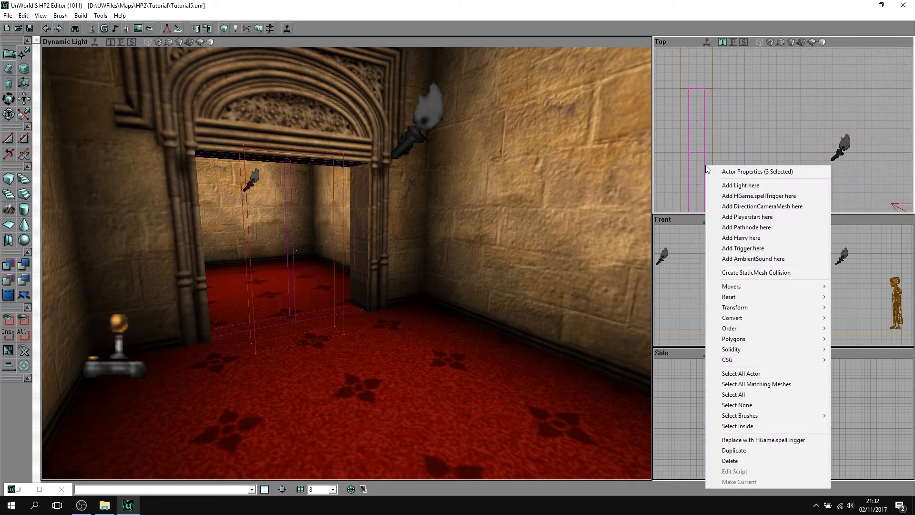
left_click(757, 171)
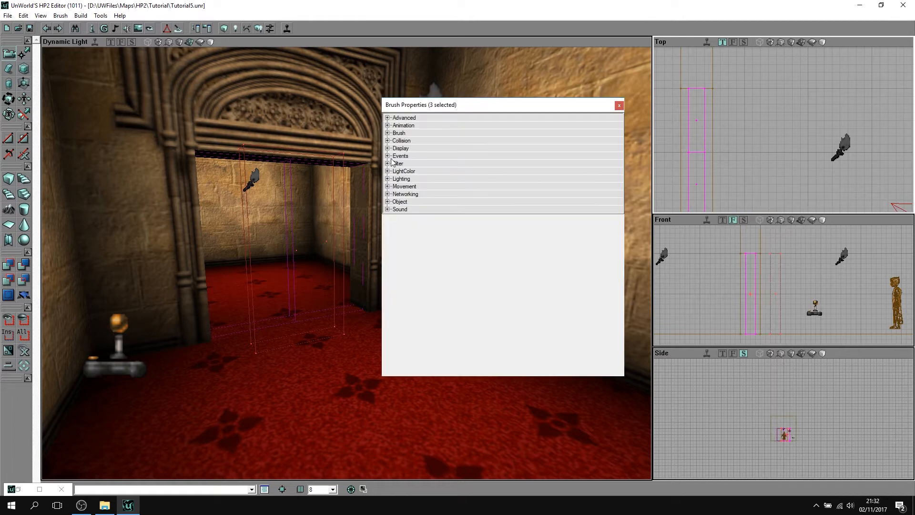
left_click(388, 156)
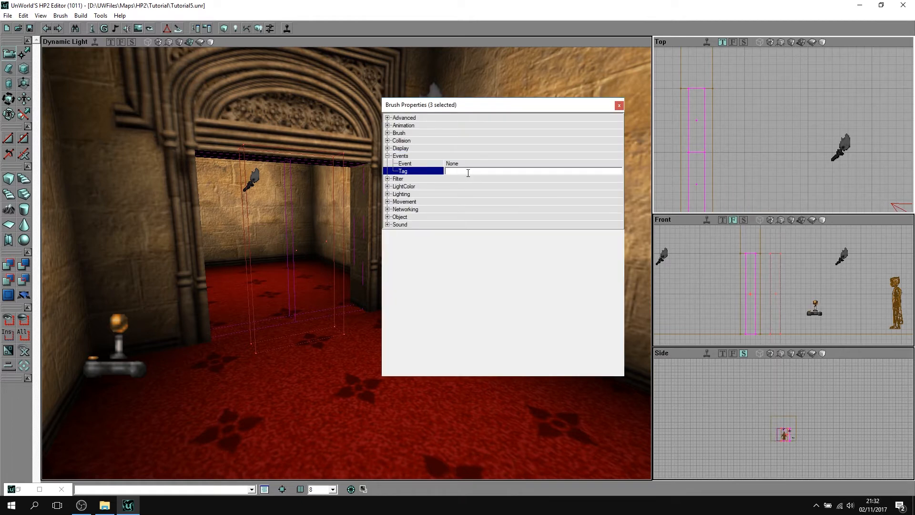
type("Doors1")
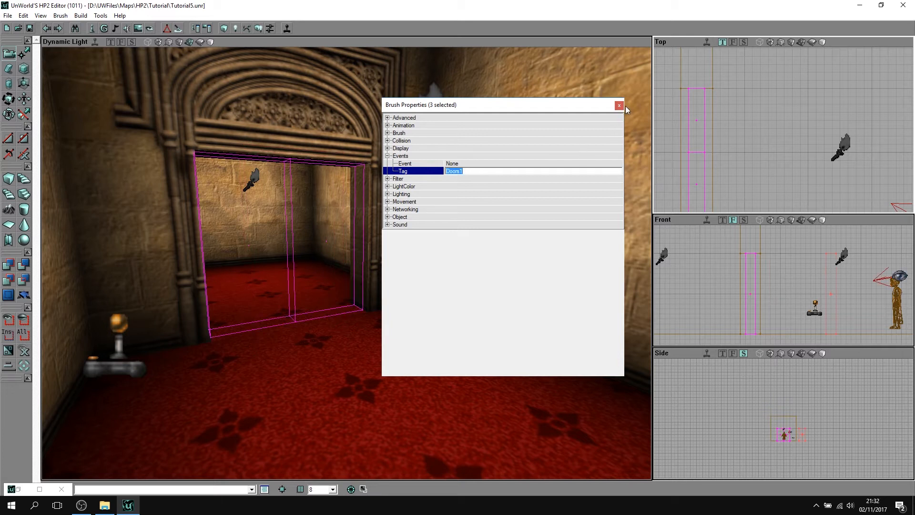
left_click(619, 105)
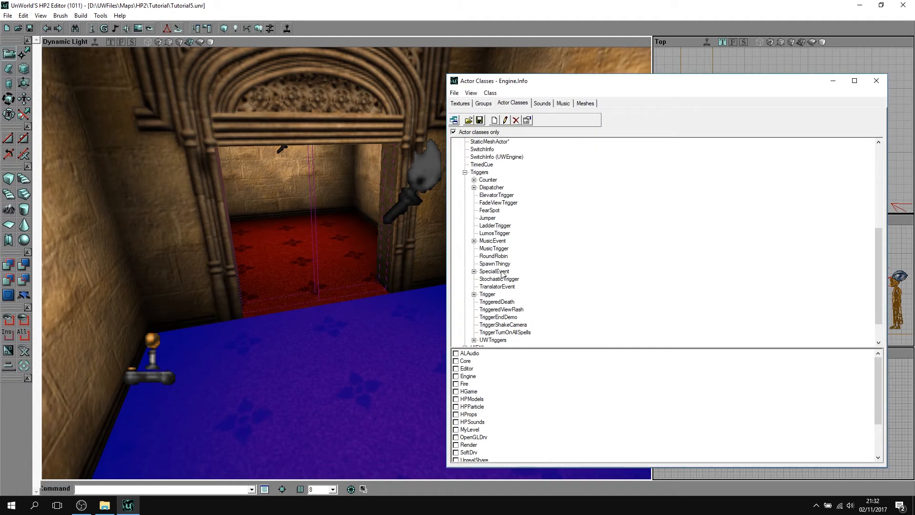
Step: Add an HGame.spellTrigger from Triggers > Trigger to the middle of the archway floor
left_click(475, 294)
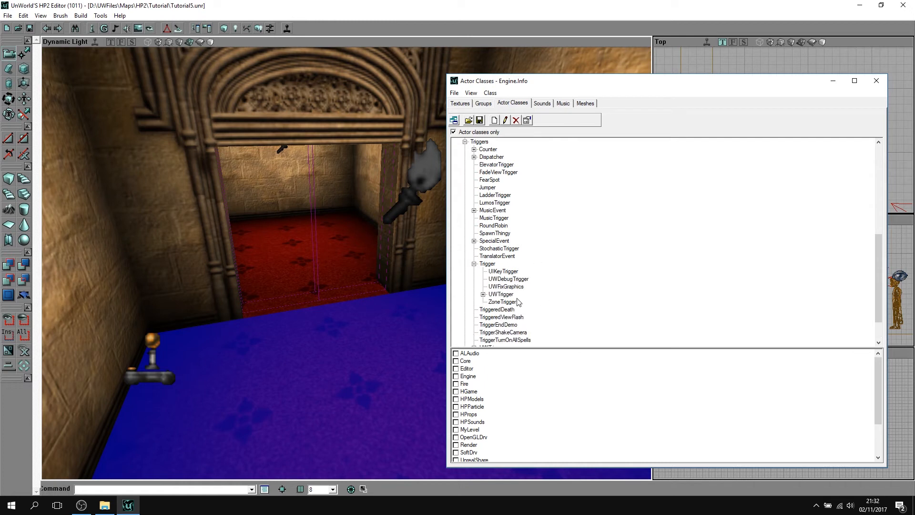
scroll("down", 3)
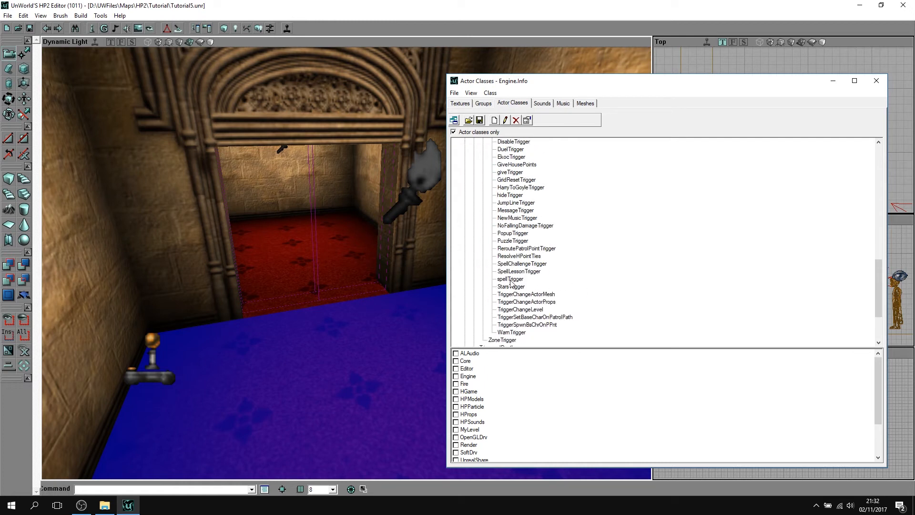
left_click(876, 81)
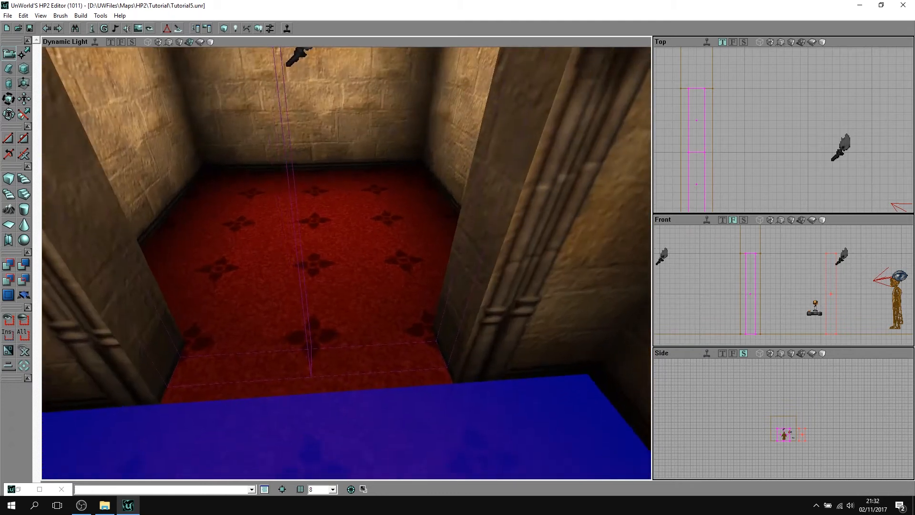
right_click(325, 309)
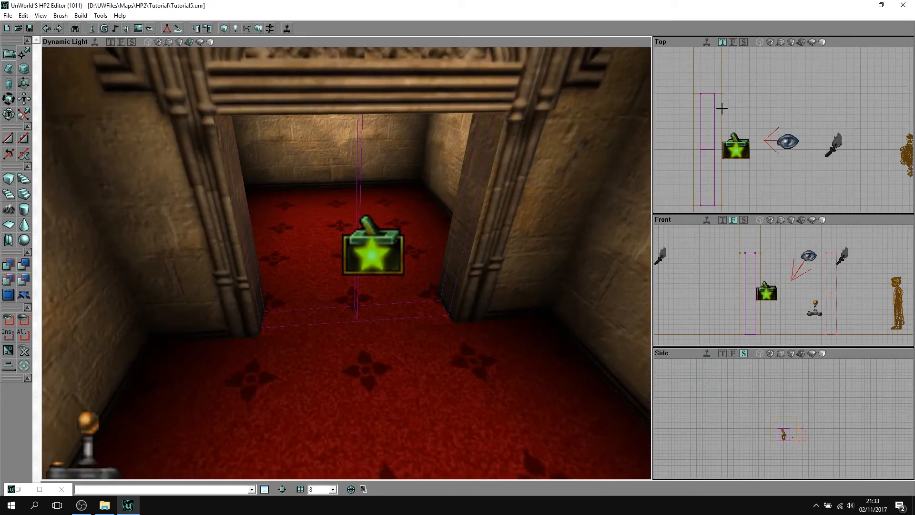
mouse_move(712, 107)
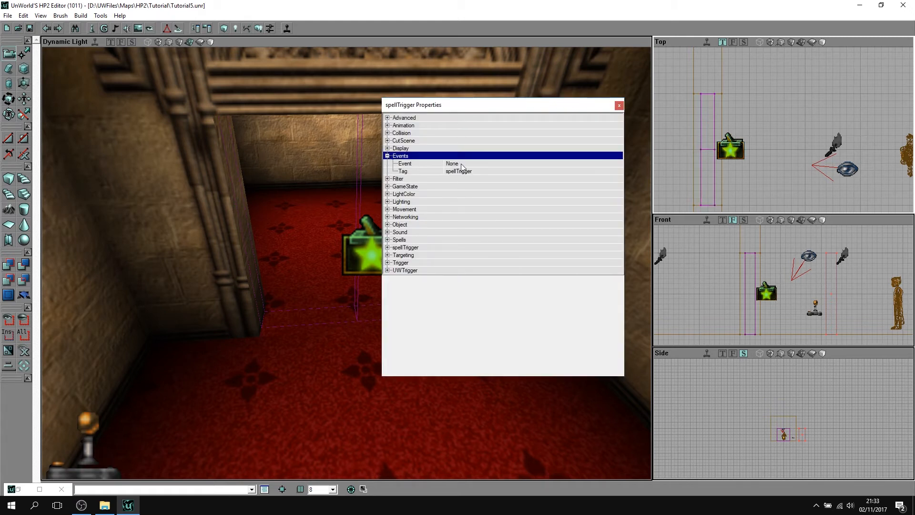
Step: Set the spellTrigger's Event to Doors1 and set the door brush's event Tag
type("Doors1")
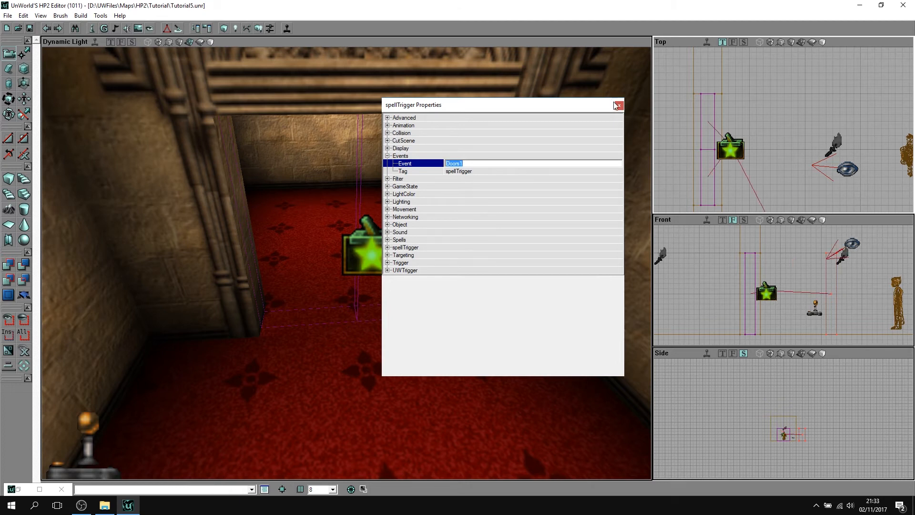
left_click(617, 105)
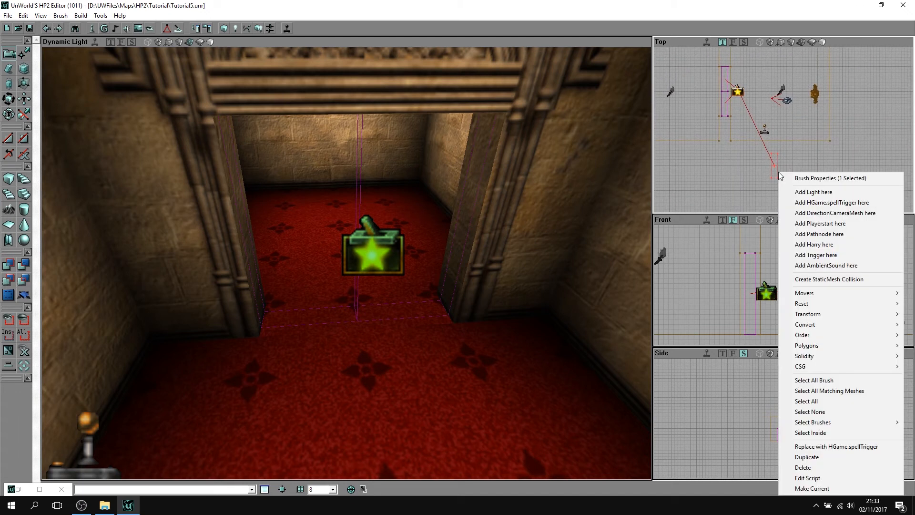
left_click(832, 177)
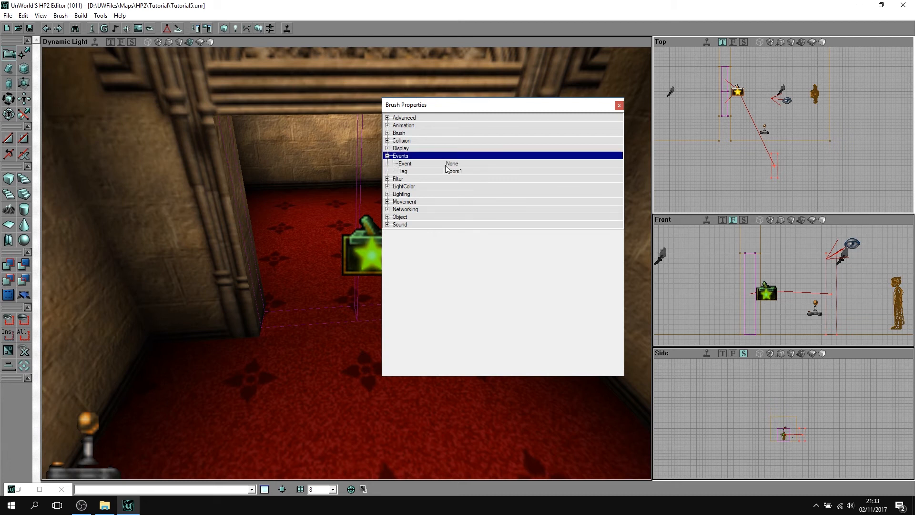
left_click(455, 171)
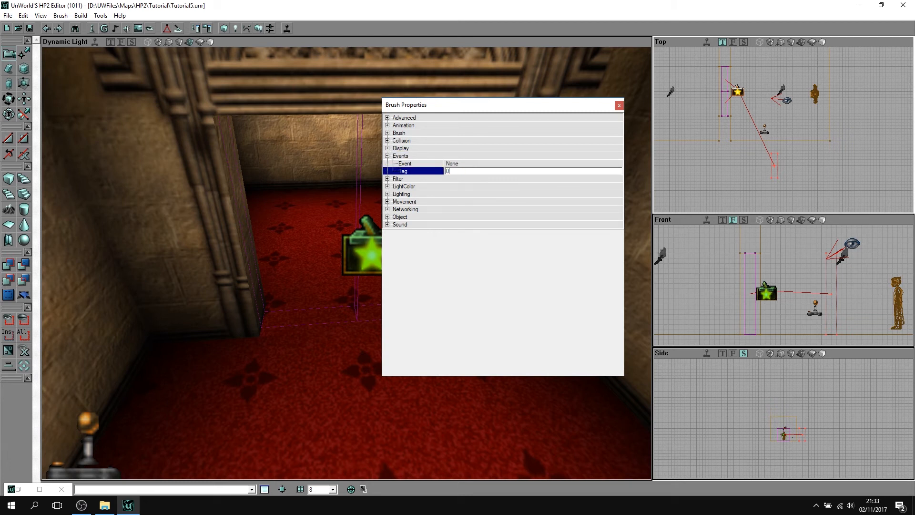
left_click(618, 105)
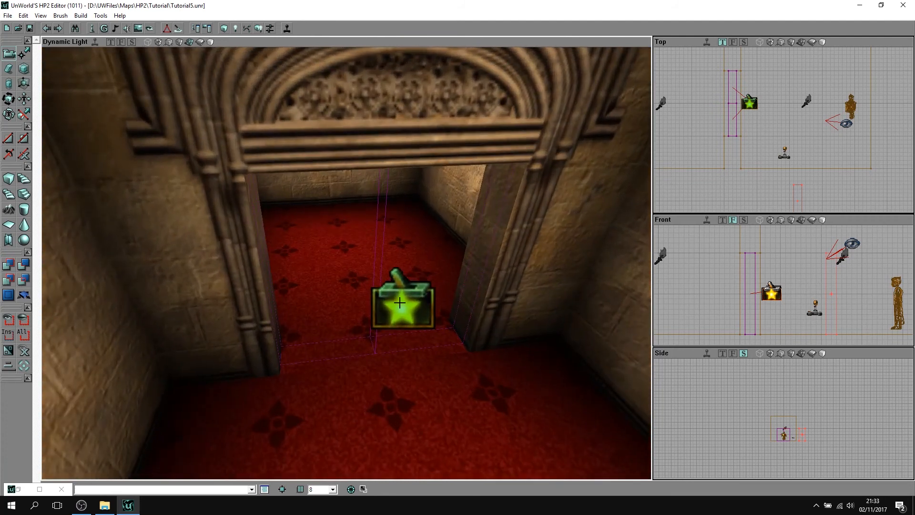
Step: Set the spellTrigger's eVulnerableToSpell to SPELL_Alohomora and bTriggerOnceOnly to True
double_click(401, 302)
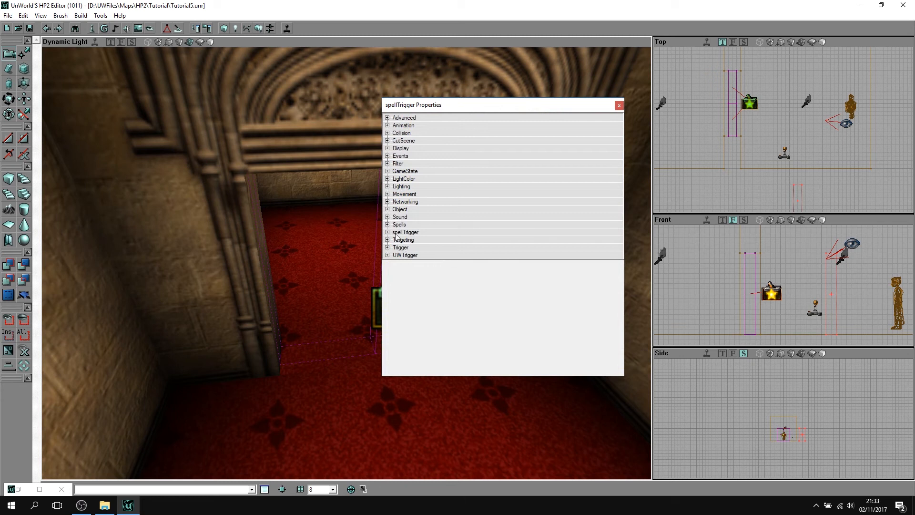
left_click(388, 224)
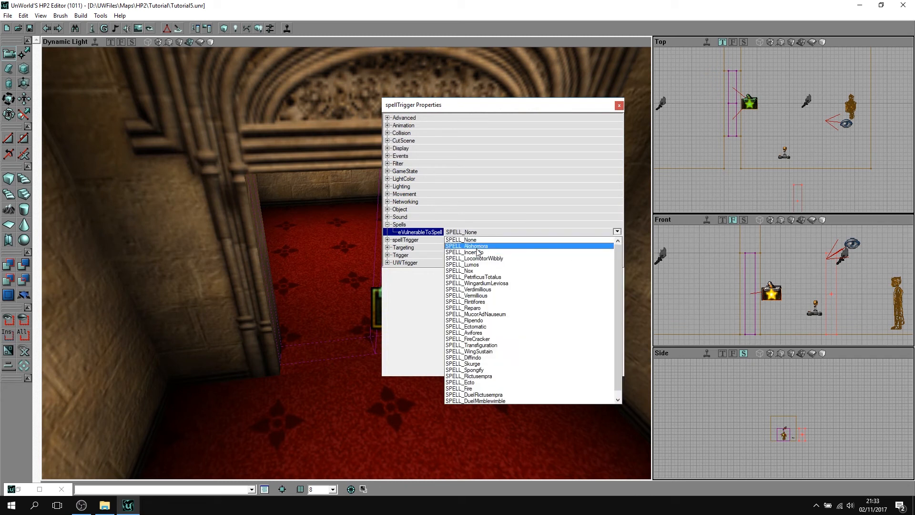
left_click(467, 246)
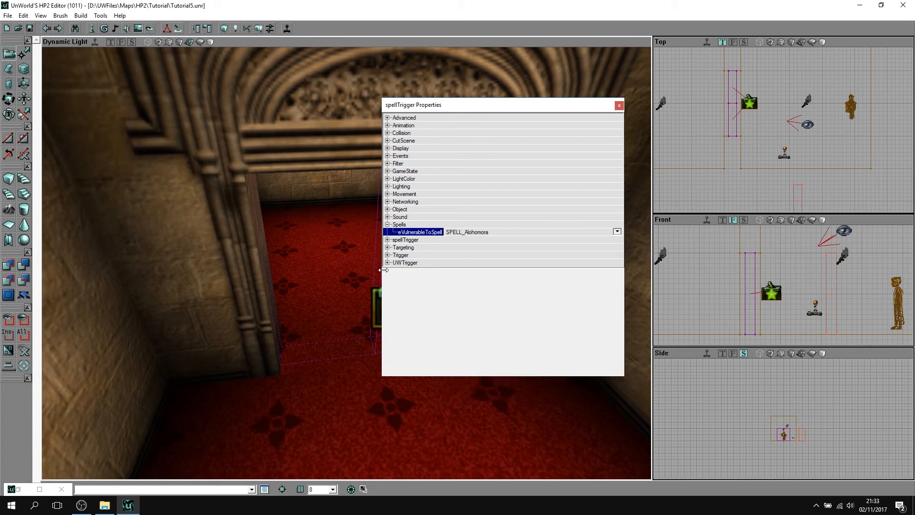
left_click(388, 254)
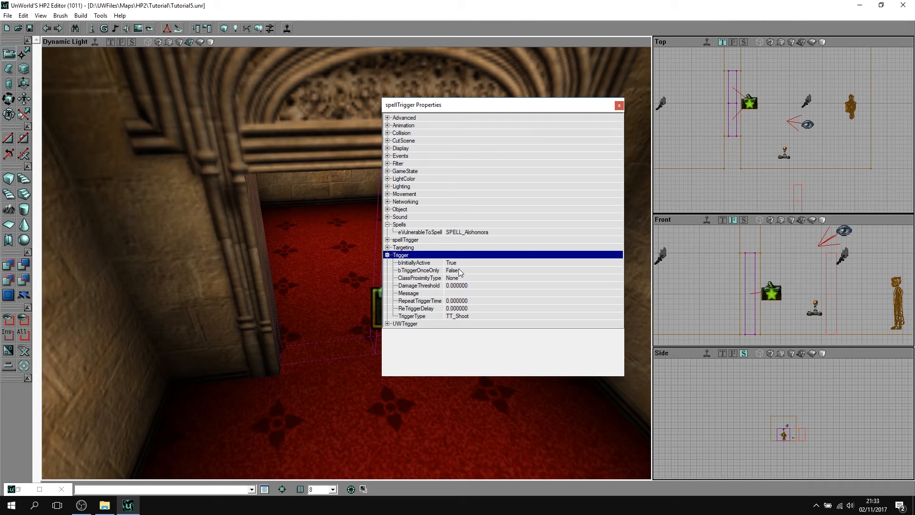
mouse_move(465, 268)
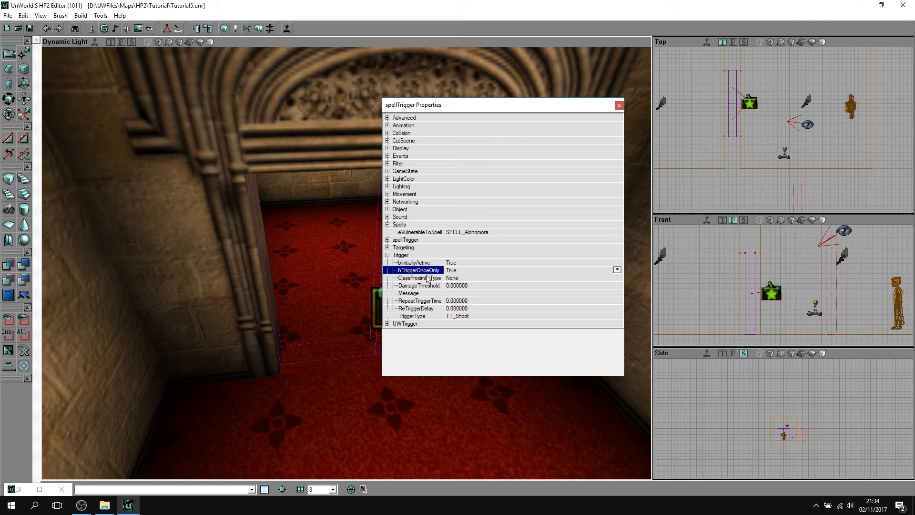
left_click(619, 105)
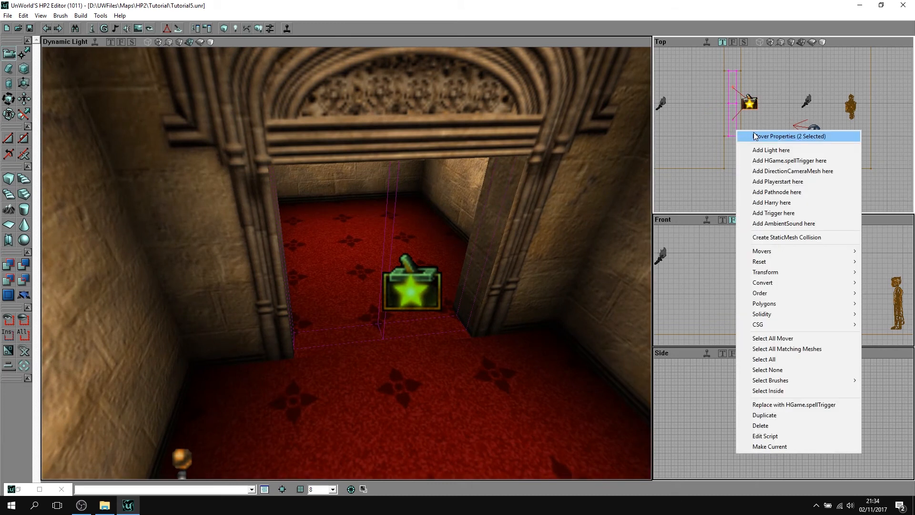
Step: Set both door movers' MoverEncroachType to ME_IgnoreWhenEncroach and bTriggerOnceOnly to True
left_click(790, 135)
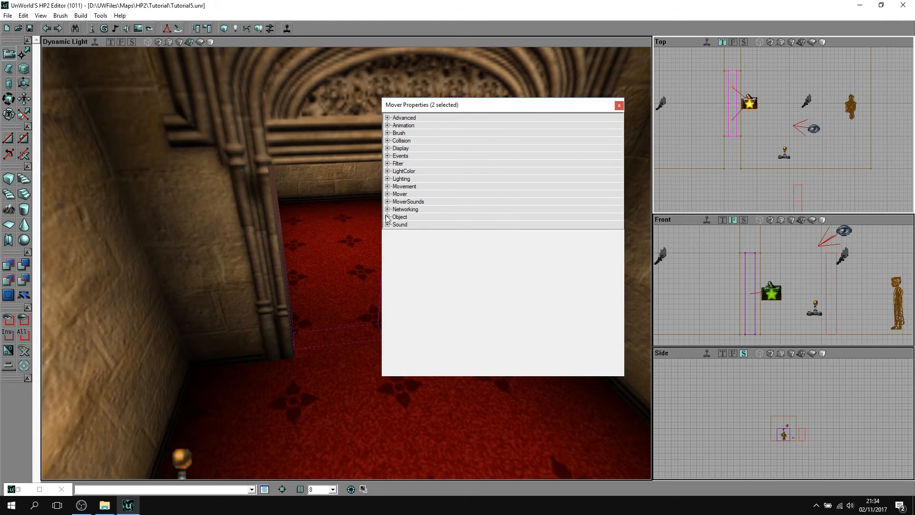
left_click(388, 216)
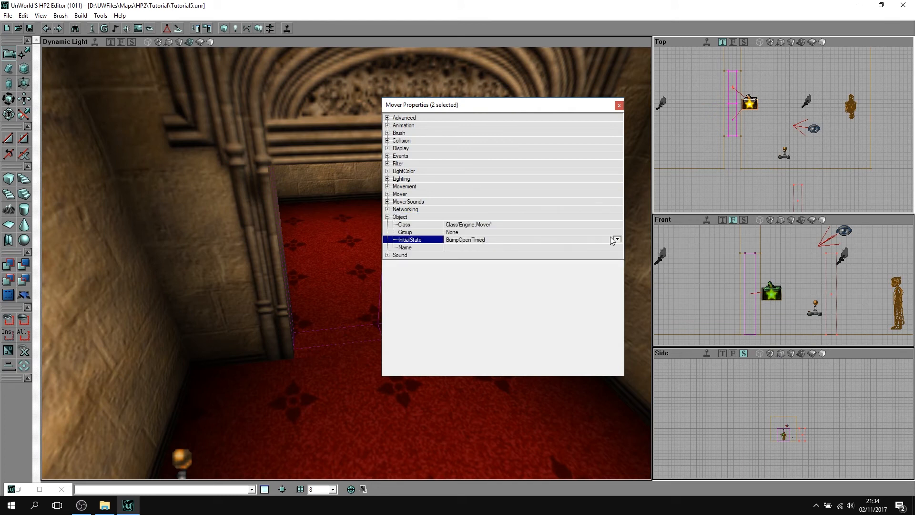
left_click(616, 239)
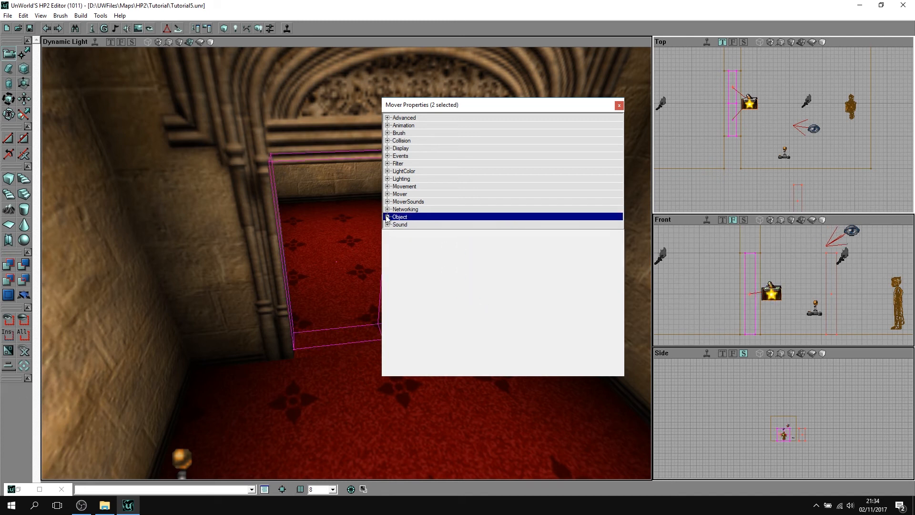
left_click(387, 194)
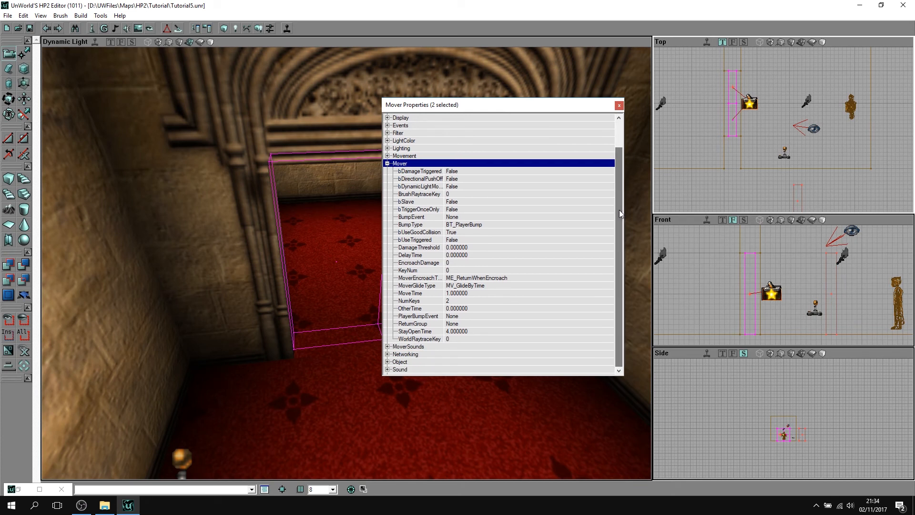
left_click(418, 277)
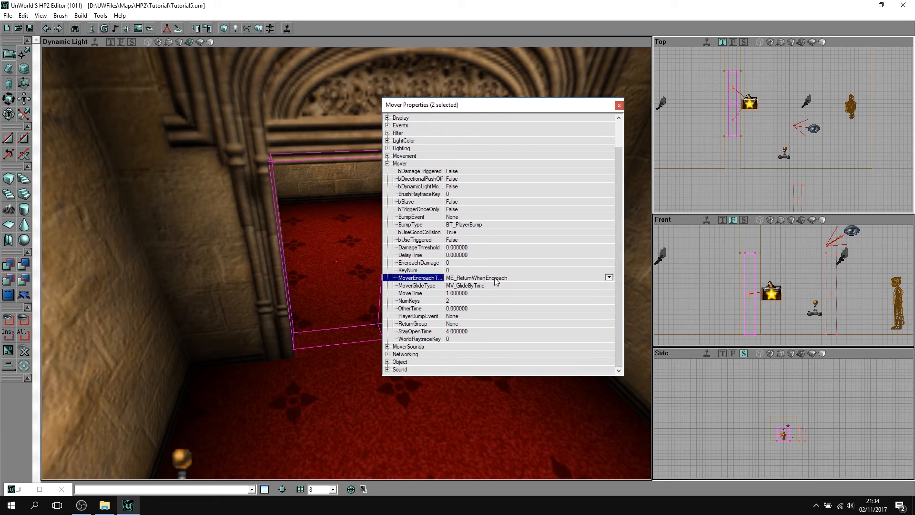
mouse_move(611, 281)
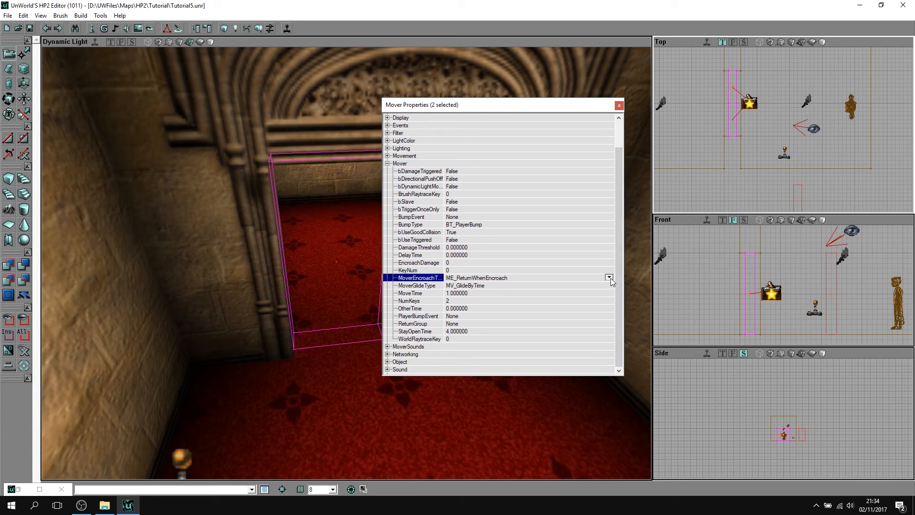
left_click(609, 277)
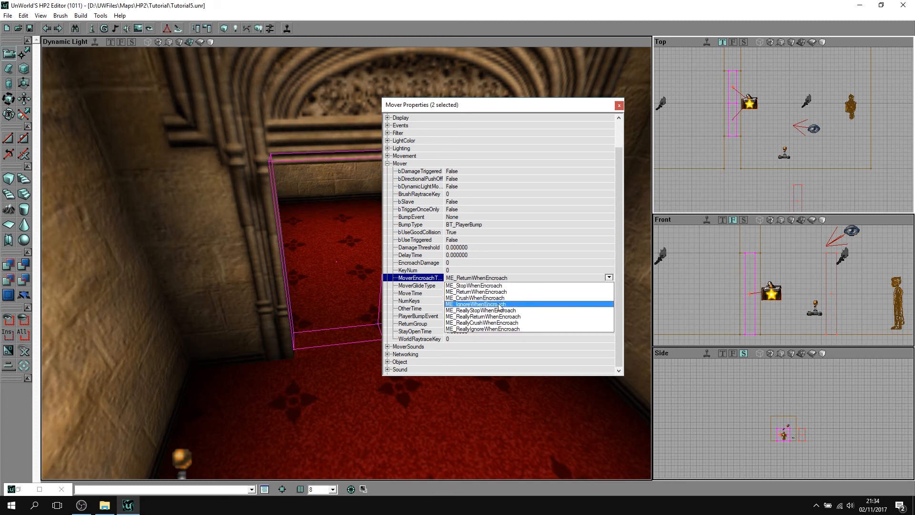
left_click(474, 304)
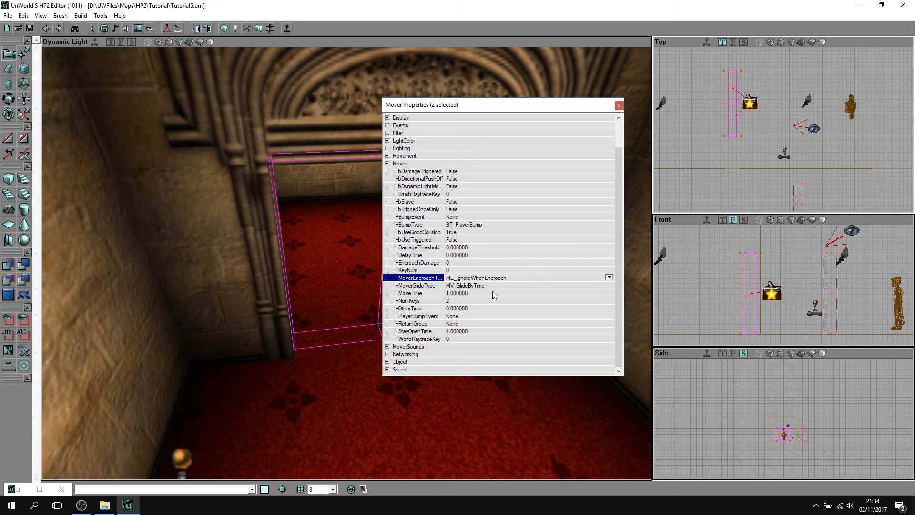
mouse_move(492, 292)
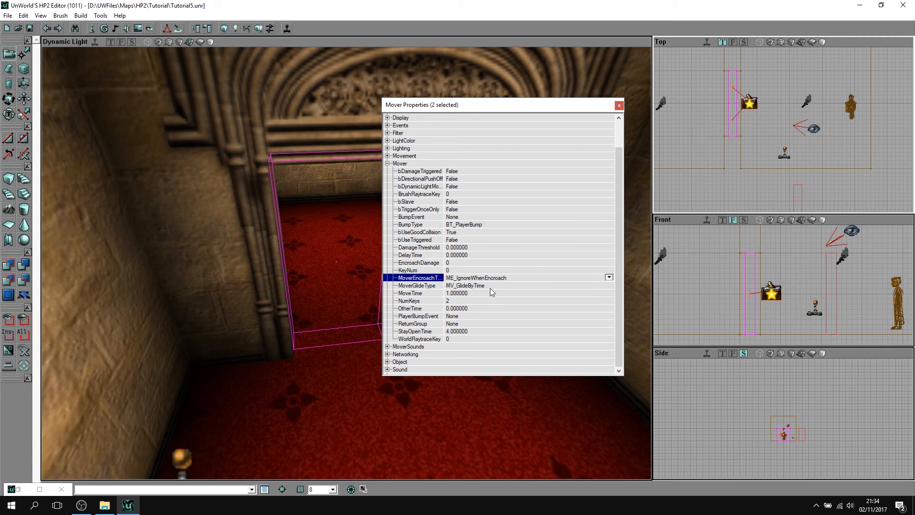
left_click(416, 286)
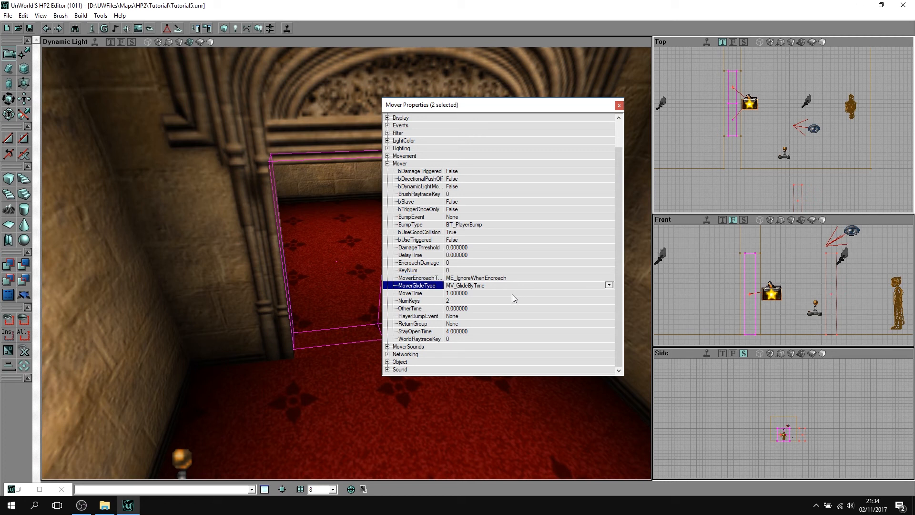
mouse_move(461, 335)
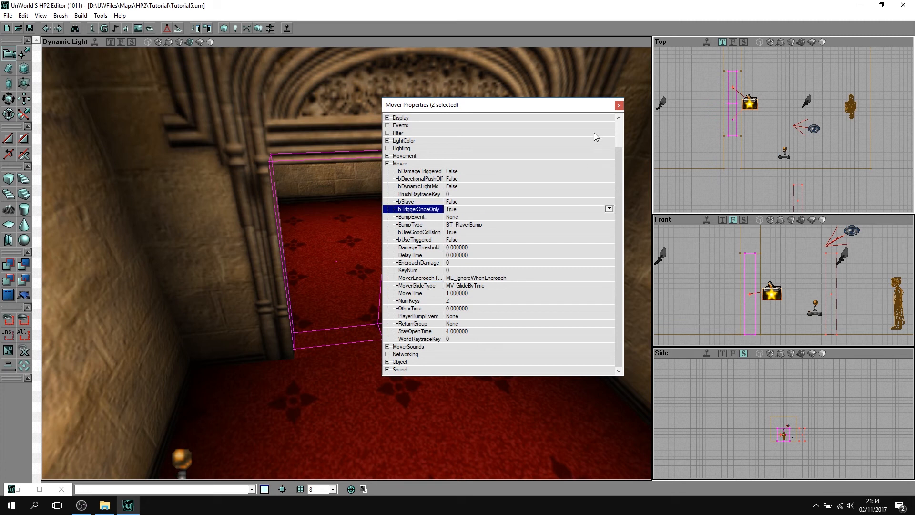
left_click(618, 105)
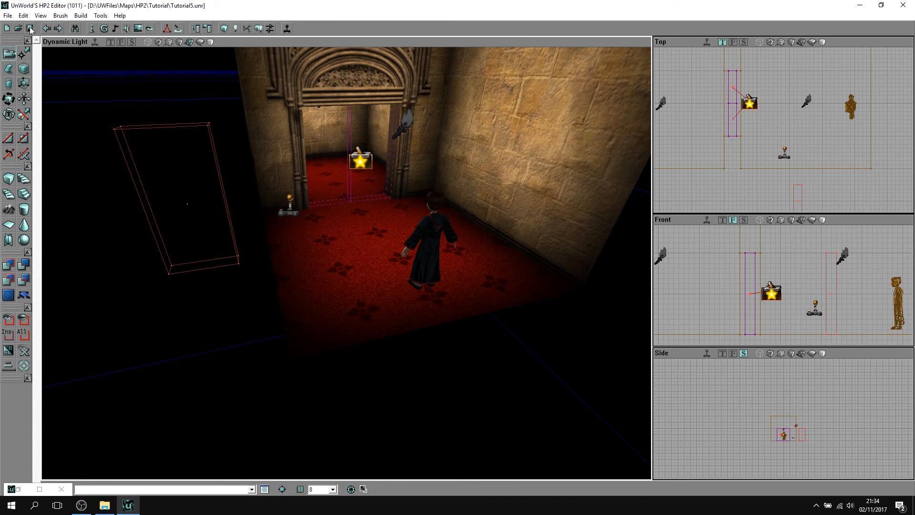
mouse_move(308, 127)
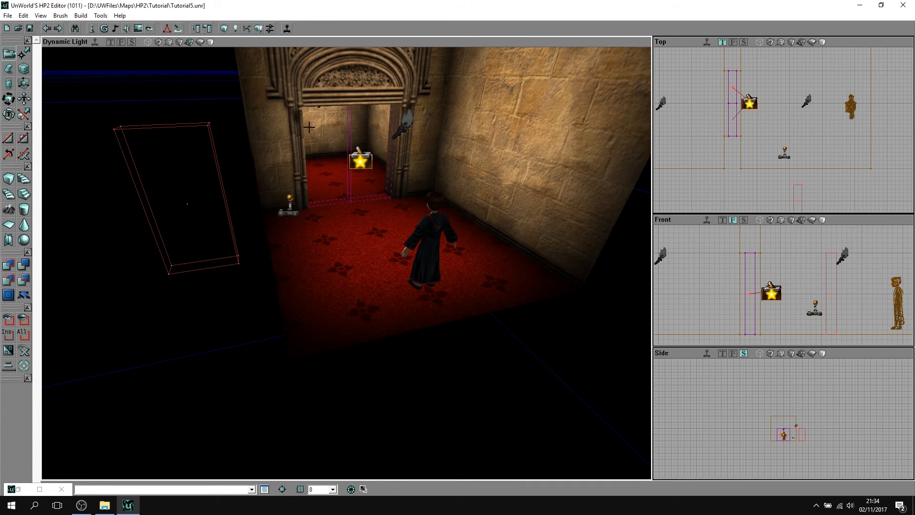
mouse_move(376, 115)
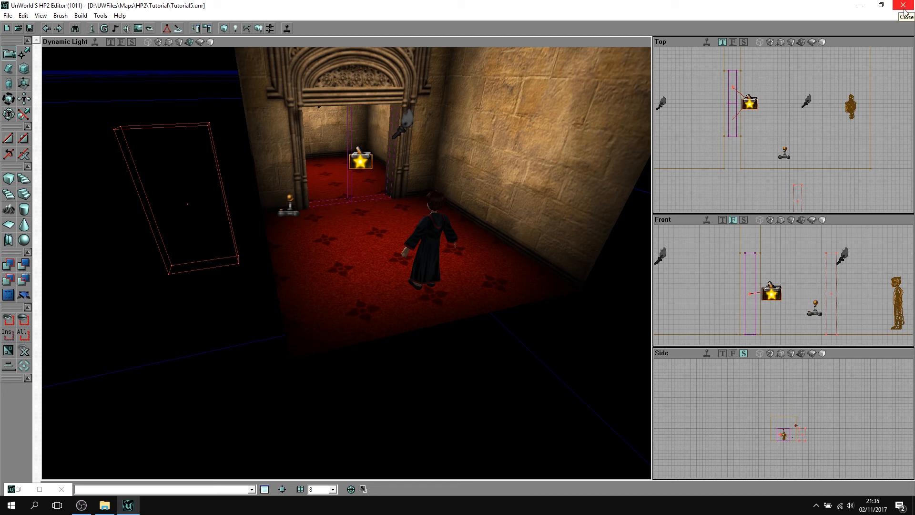
Step: Close the level editor and launch UnWorld HUB
left_click(908, 5)
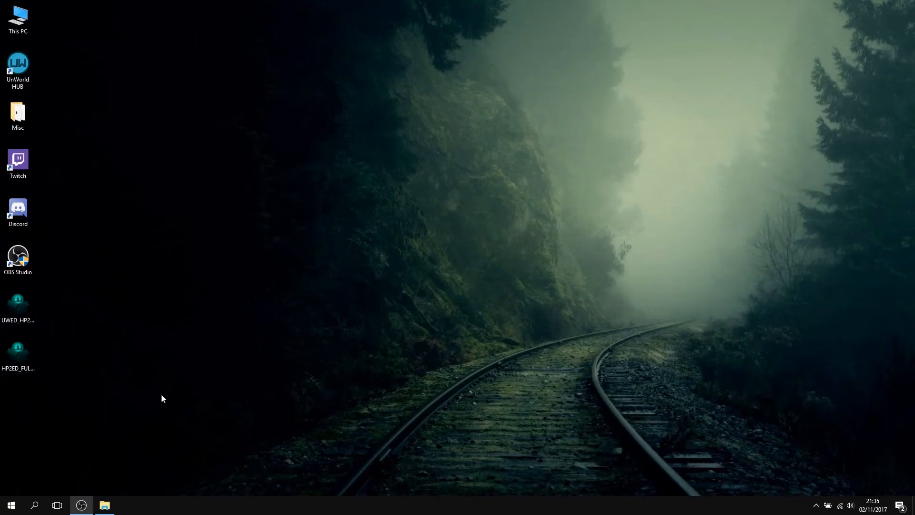
double_click(18, 65)
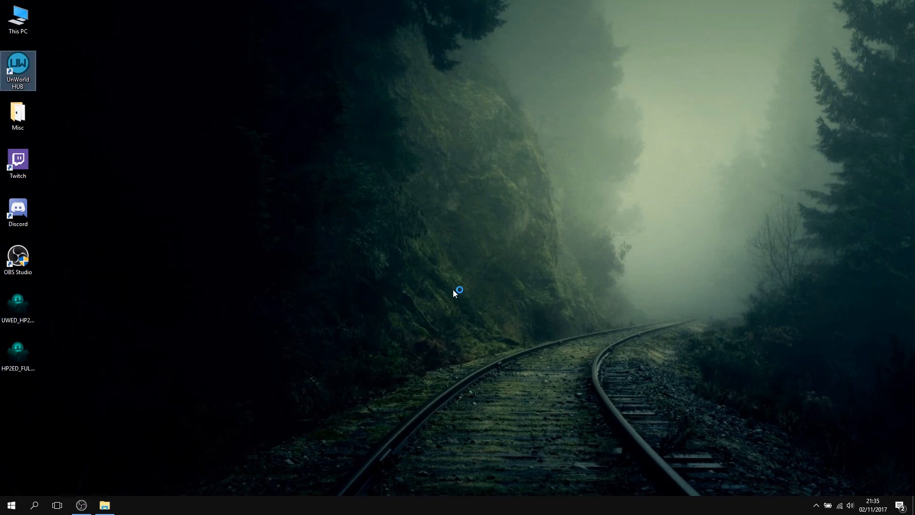
double_click(17, 65)
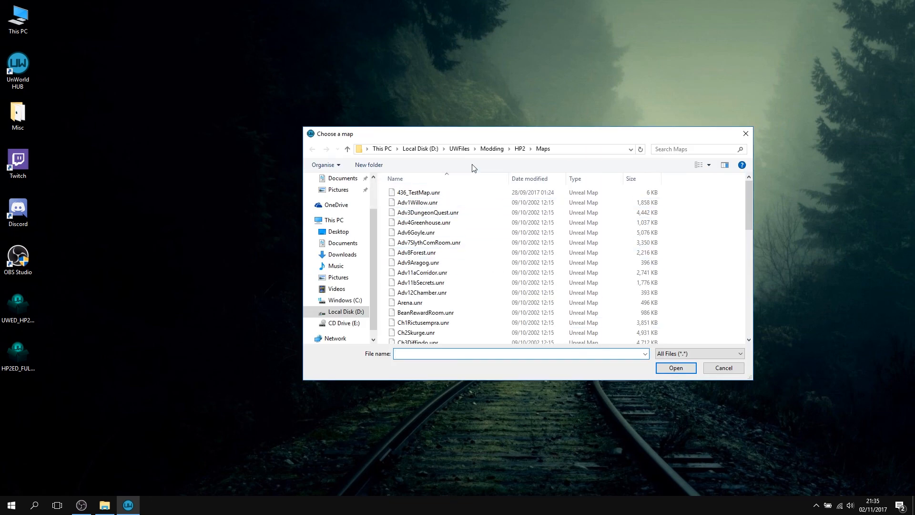
Step: Choose the Tutorial5.unr map and play it, allowing the executable to run
left_click(459, 149)
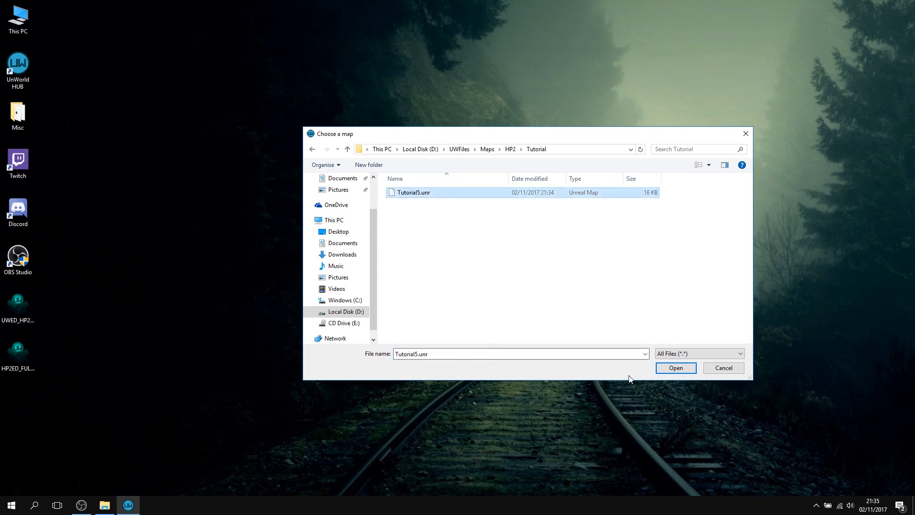
left_click(676, 368)
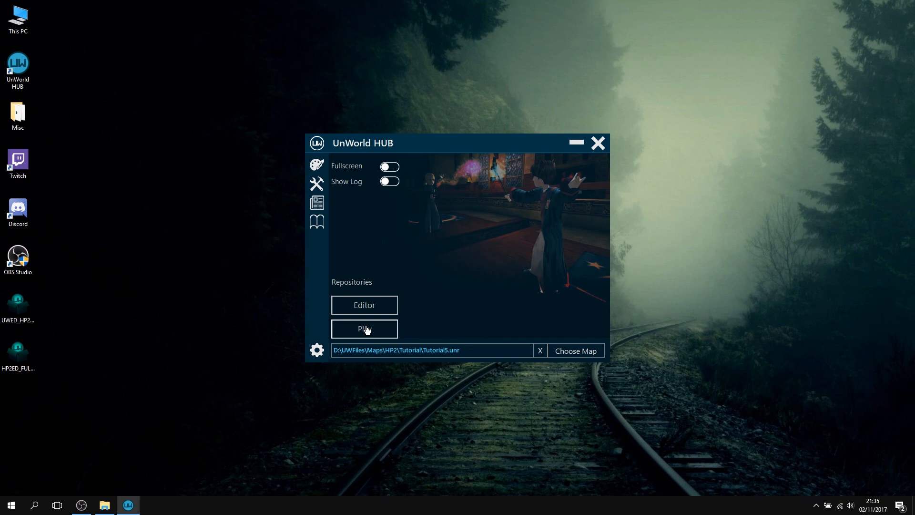
left_click(363, 328)
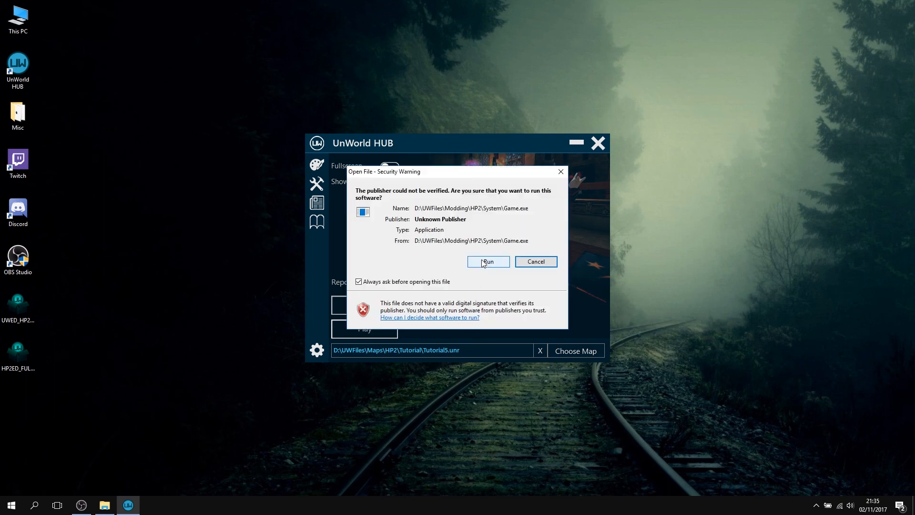
left_click(488, 262)
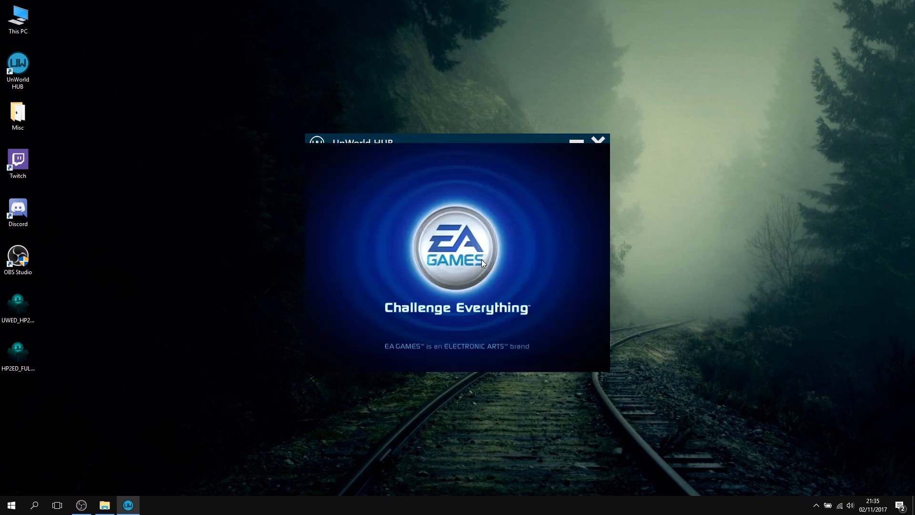